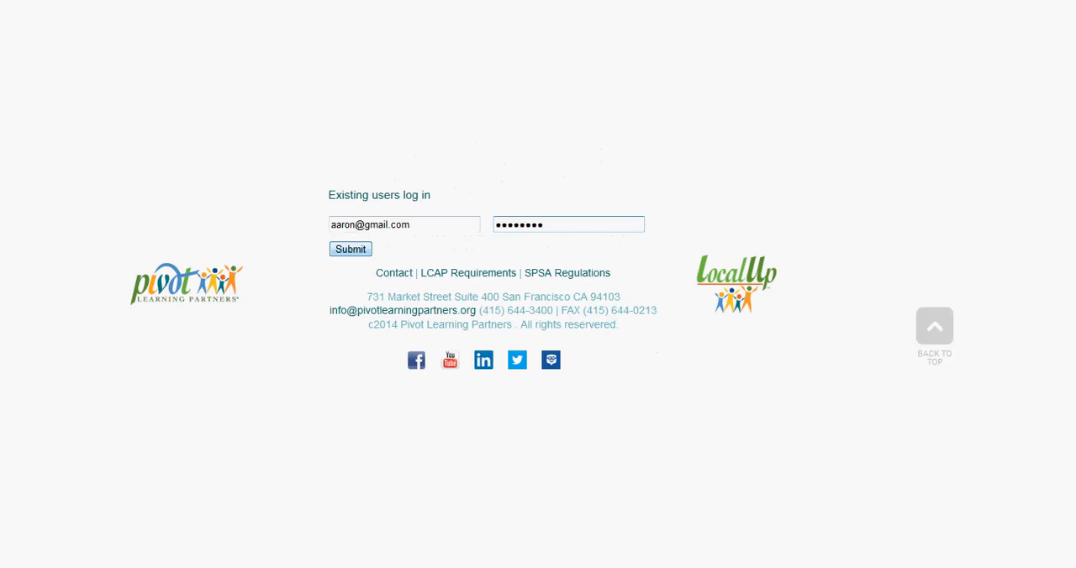
pyautogui.moveTo(413, 241)
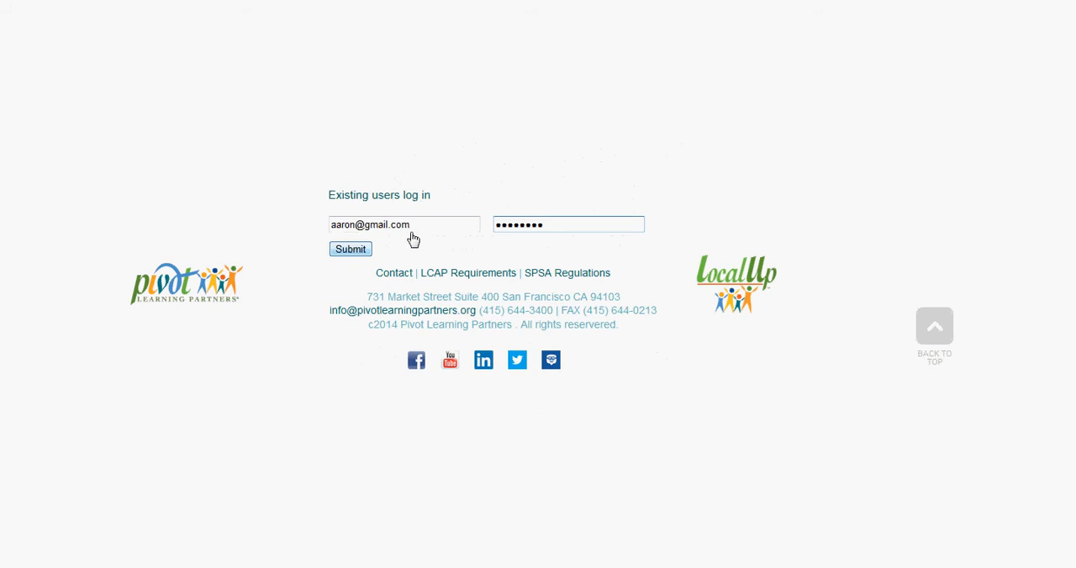
pyautogui.moveTo(501, 245)
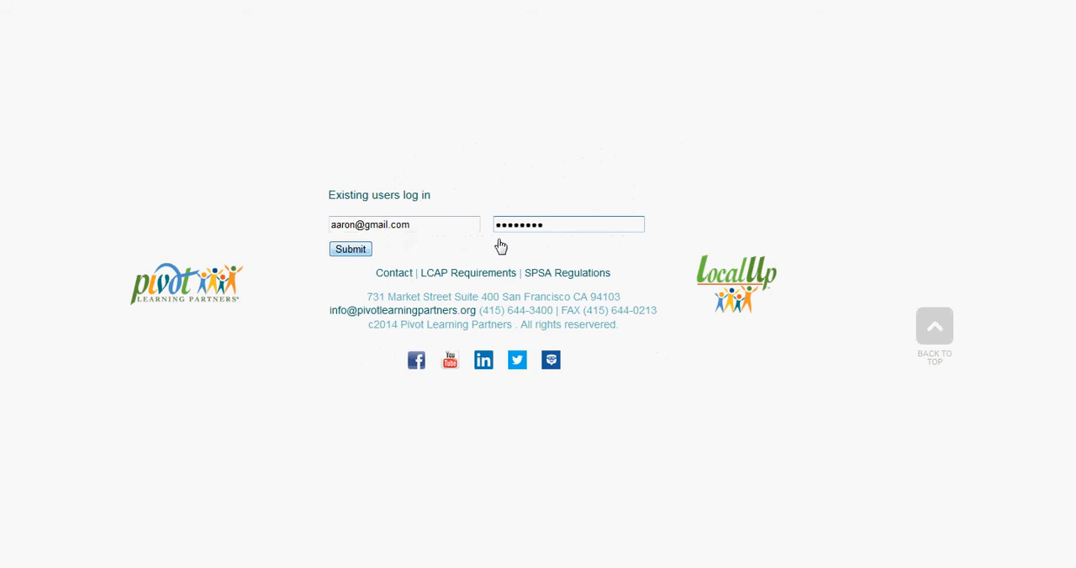
# Submit the entered email and password to log in.
pyautogui.click(350, 249)
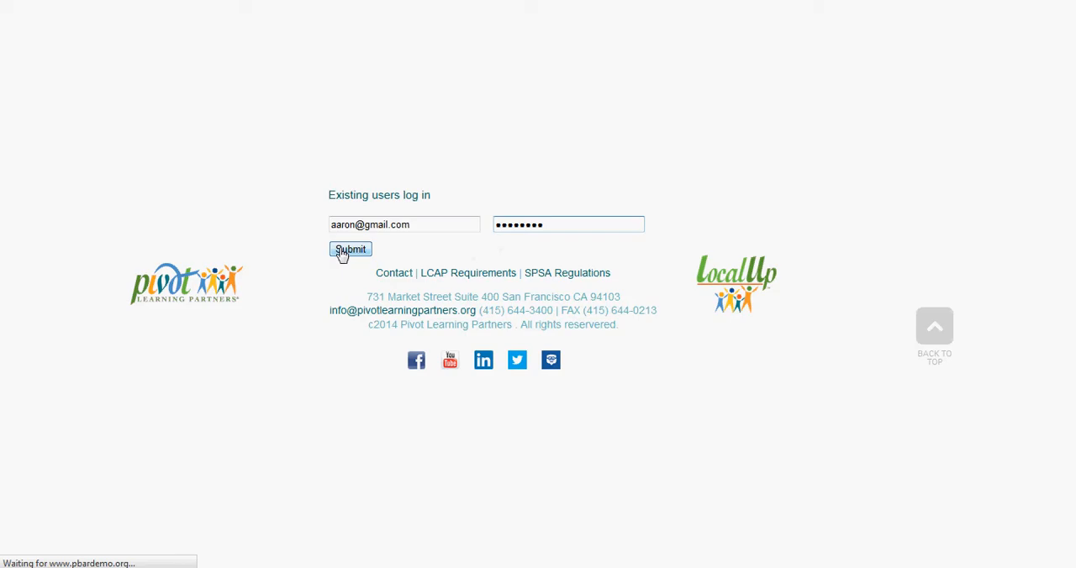
# Finish signing in and pick 123 LCAP 2015-18 from the Select a Plan list.
pyautogui.click(350, 250)
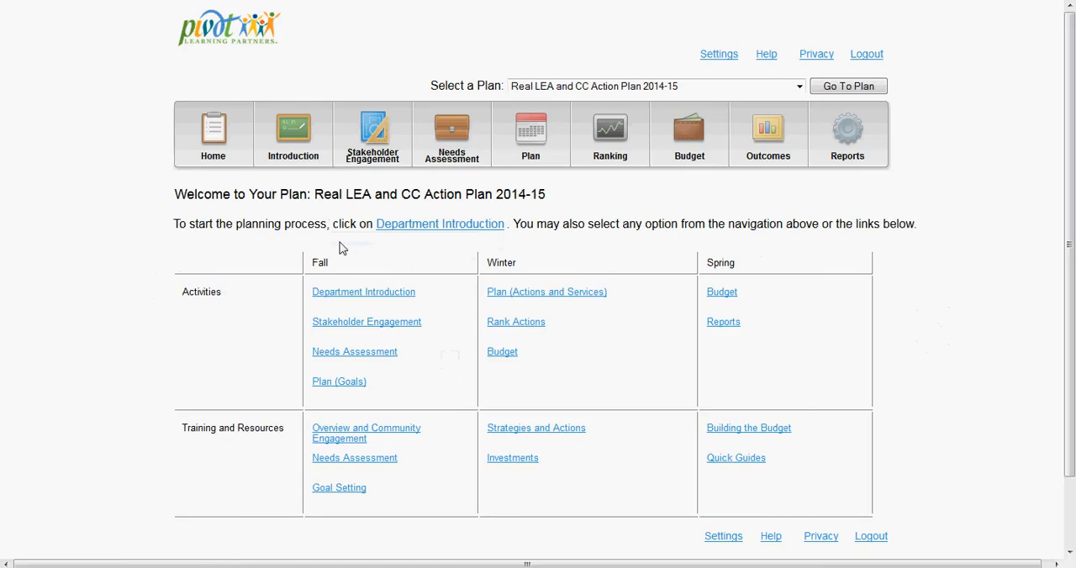
pyautogui.moveTo(958, 156)
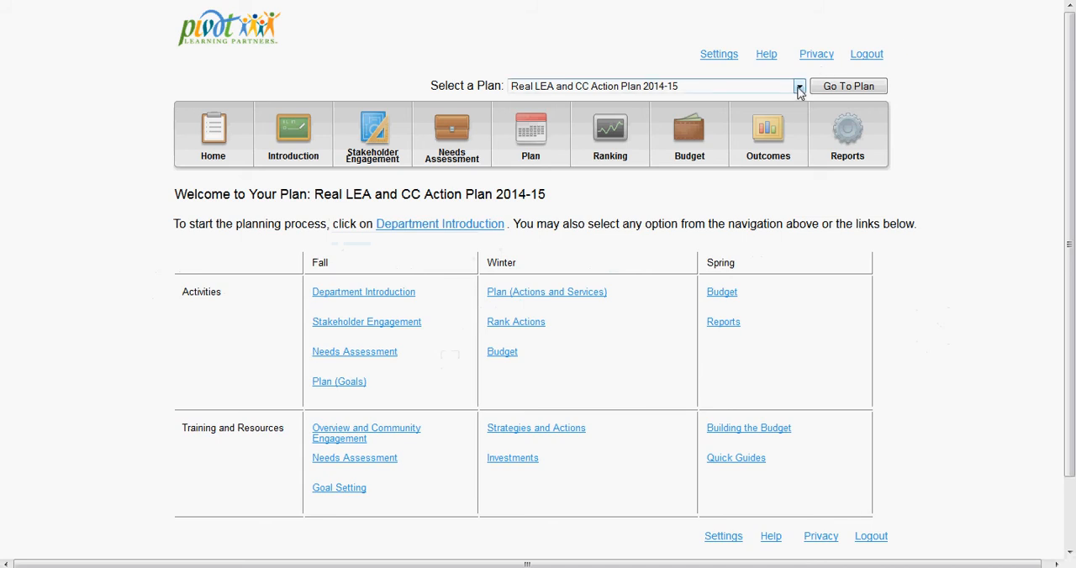
pyautogui.click(797, 85)
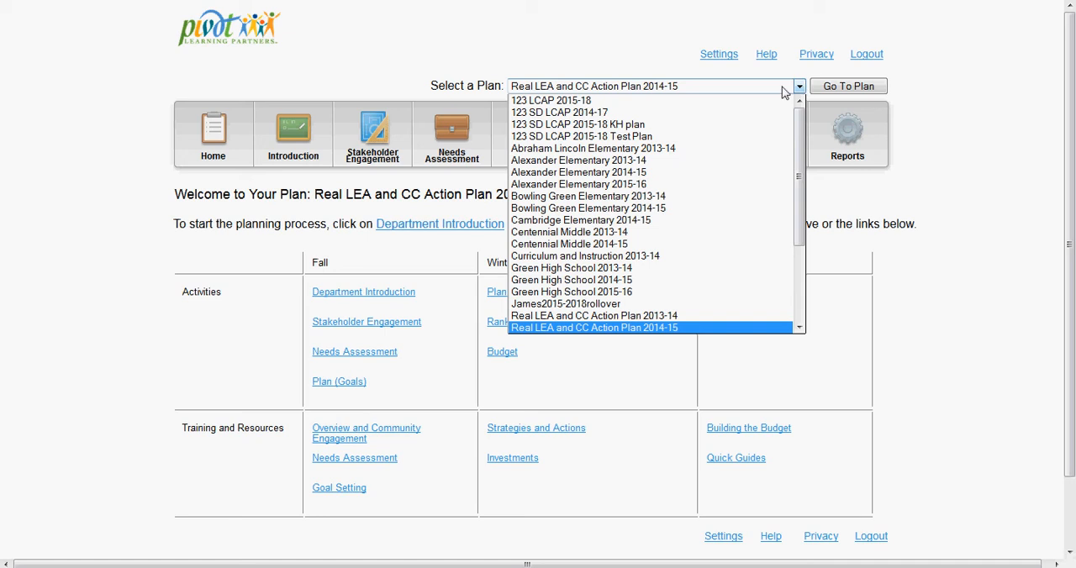
pyautogui.click(559, 100)
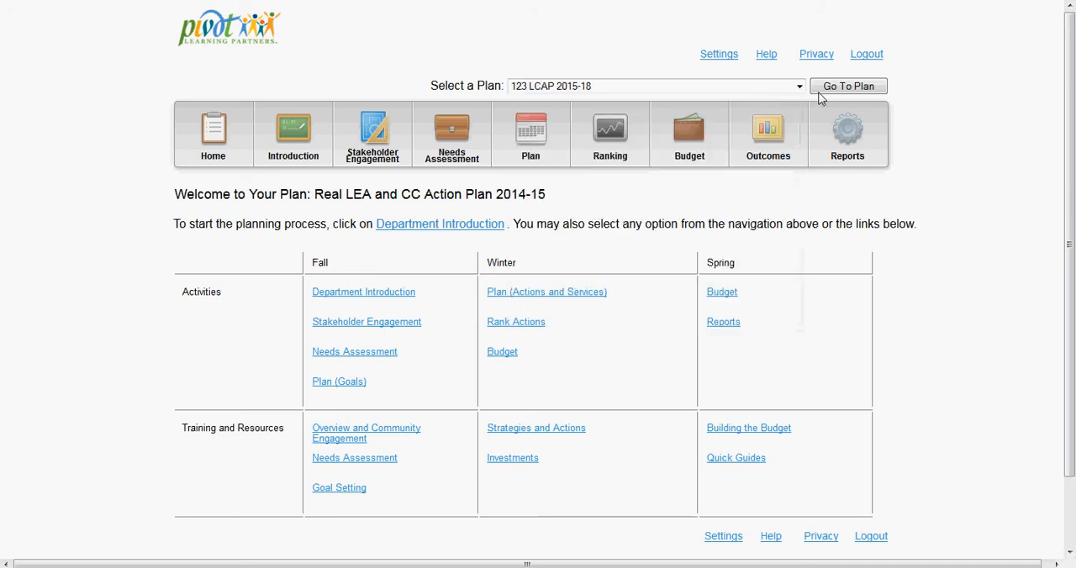
# Load the 123 LCAP 2015-18 plan and reveal the Plan submenu.
pyautogui.click(848, 86)
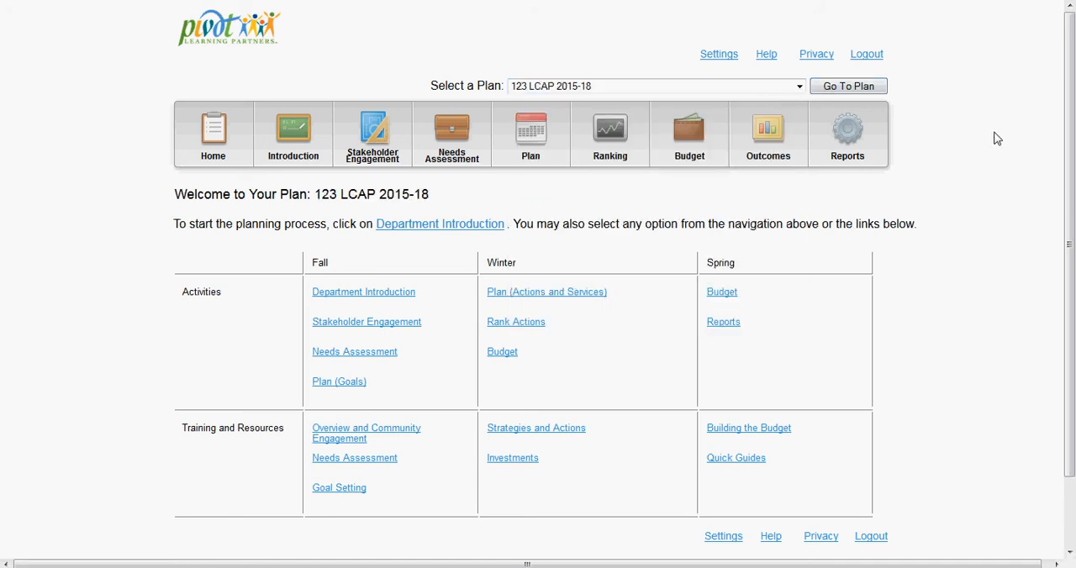
pyautogui.moveTo(954, 211)
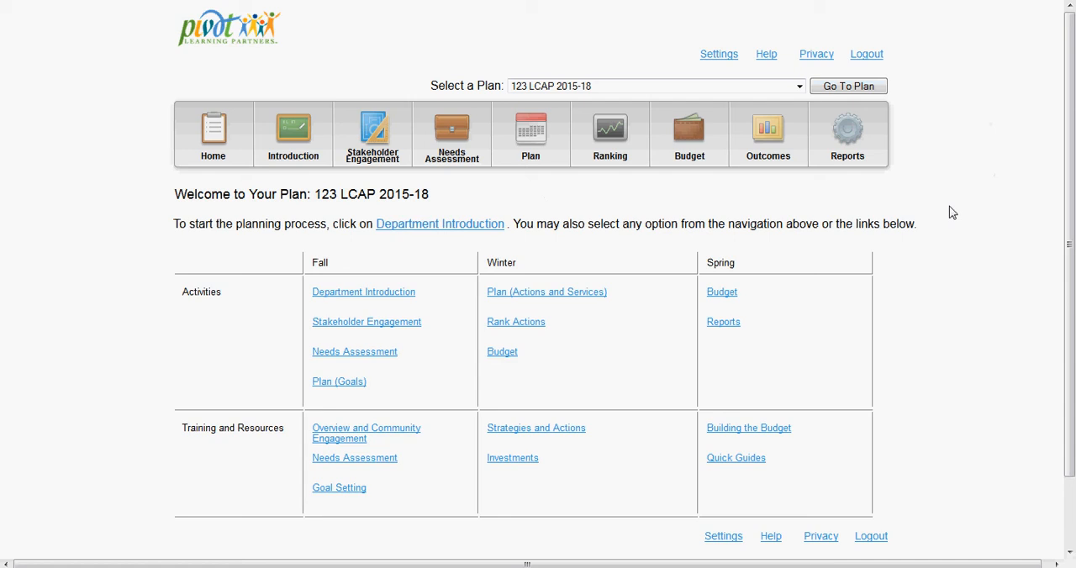
pyautogui.moveTo(176, 318)
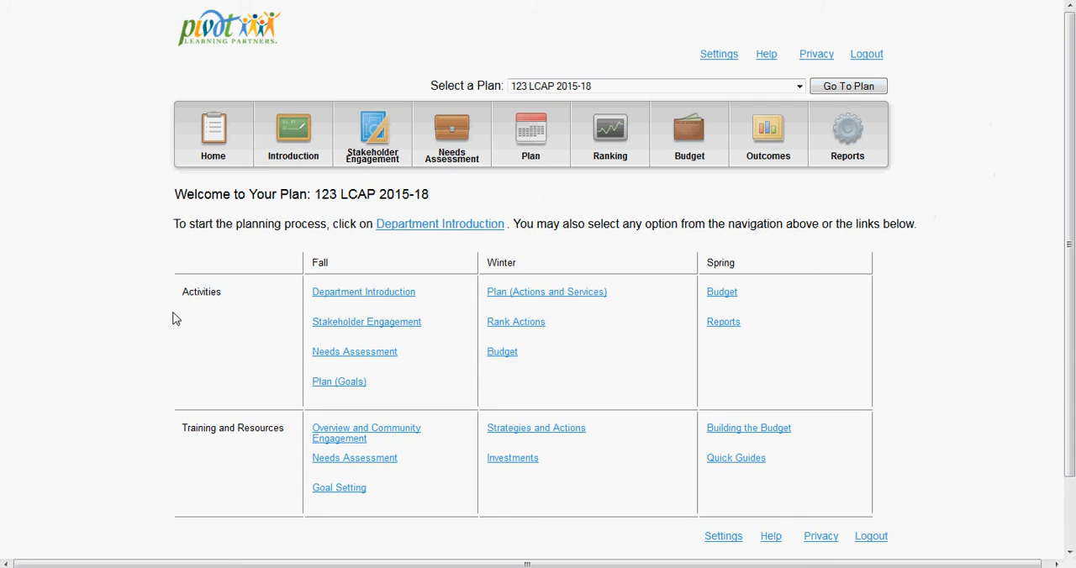
pyautogui.moveTo(189, 320)
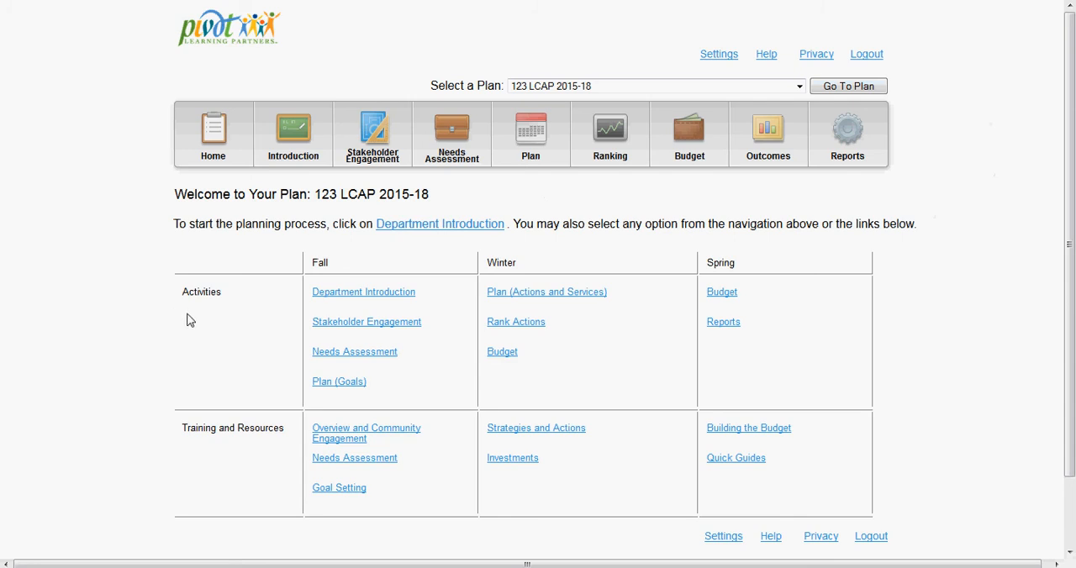
pyautogui.moveTo(647, 285)
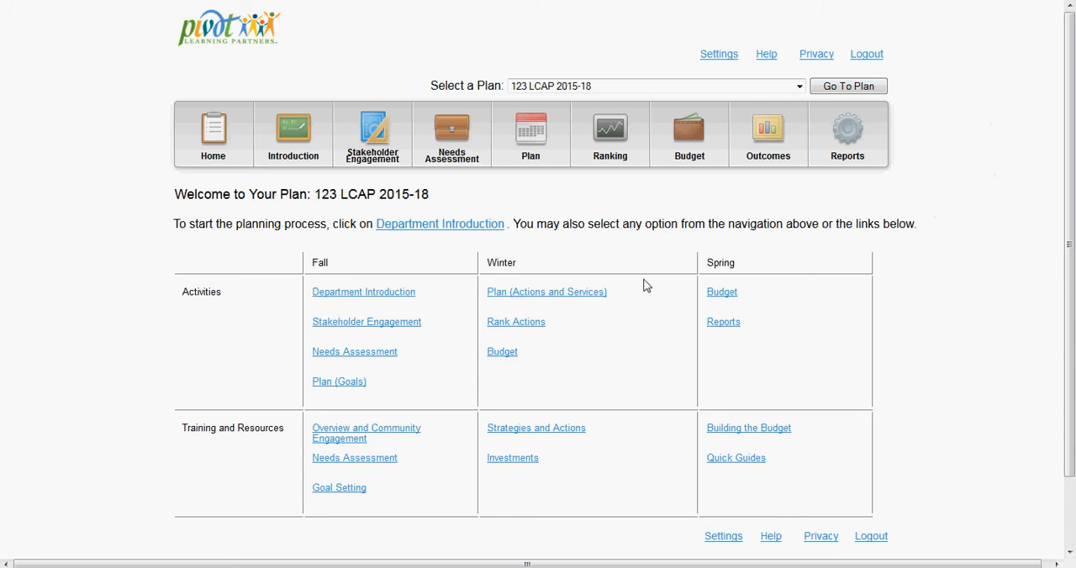
pyautogui.moveTo(723, 322)
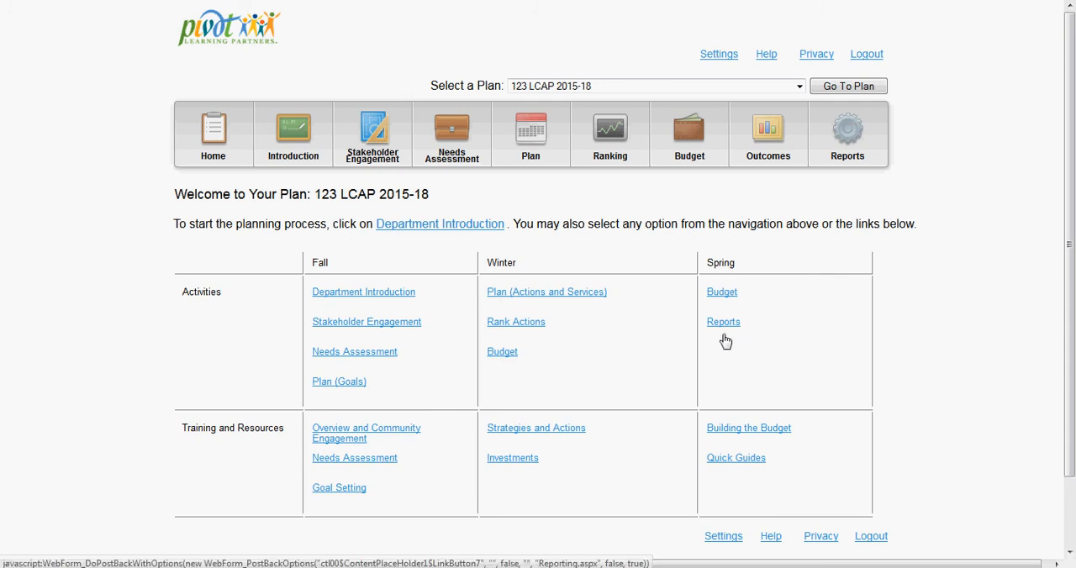
pyautogui.moveTo(508, 375)
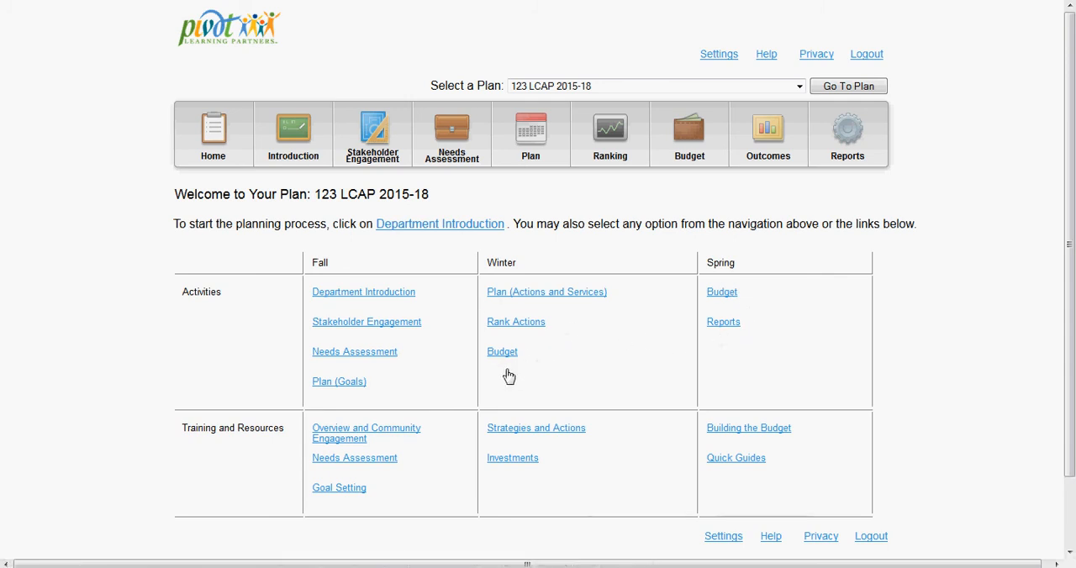
pyautogui.moveTo(298, 443)
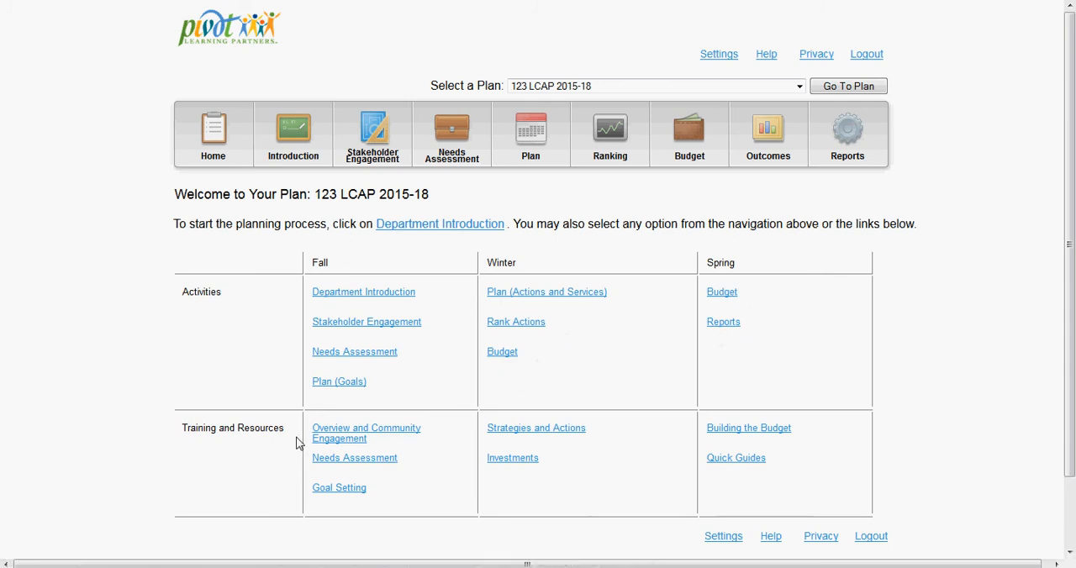
pyautogui.moveTo(736, 458)
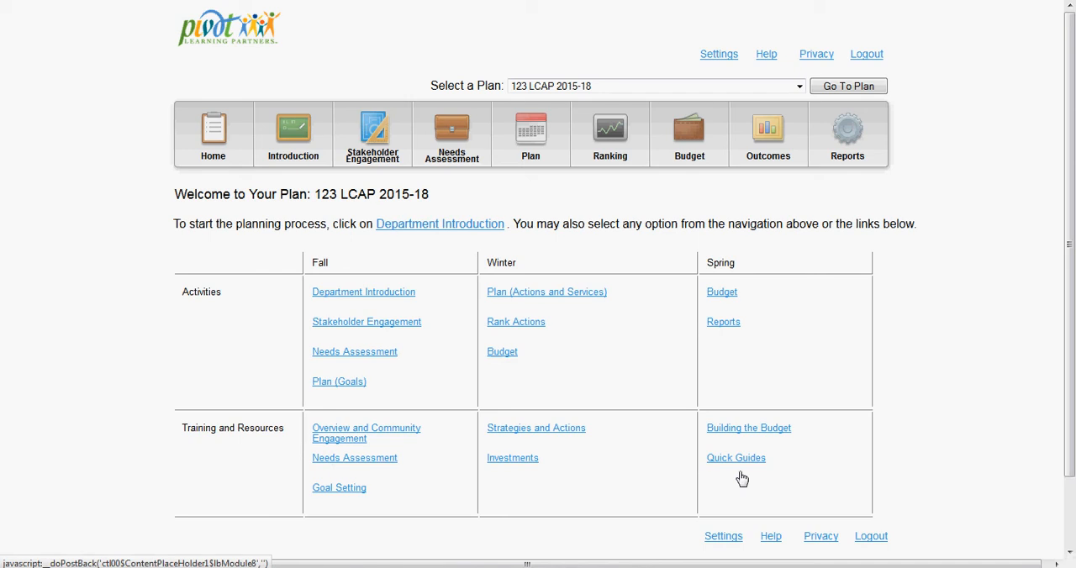
pyautogui.moveTo(597, 217)
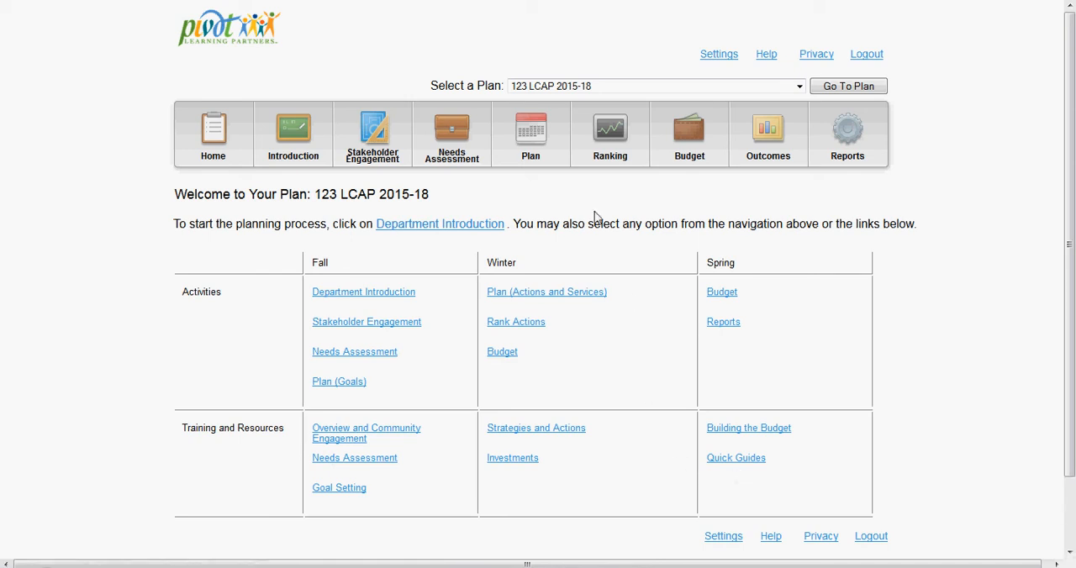
pyautogui.click(531, 134)
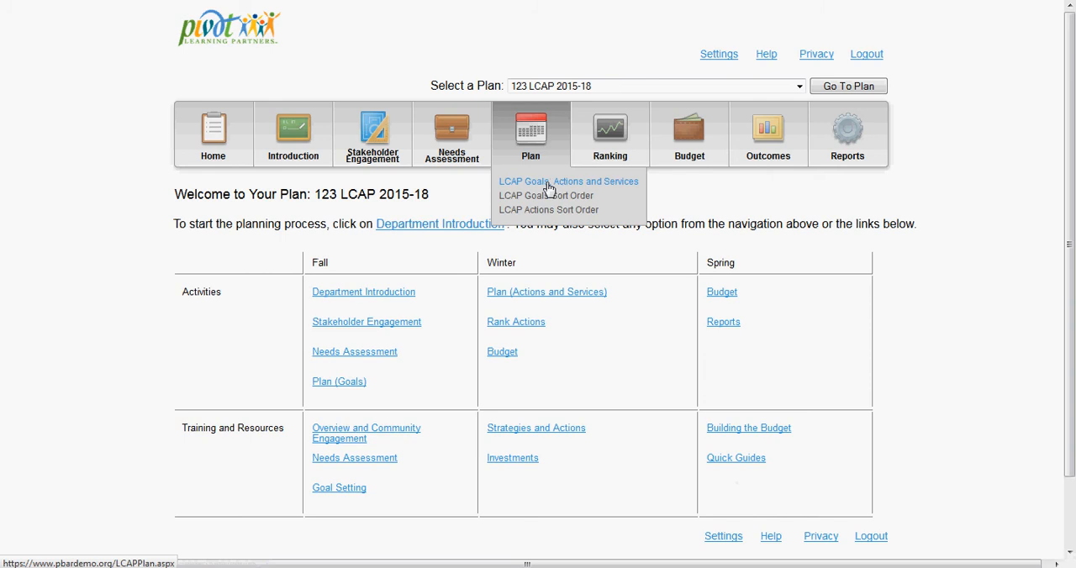
# Open Plan > LCAP Goals, Actions and Services.
pyautogui.click(568, 182)
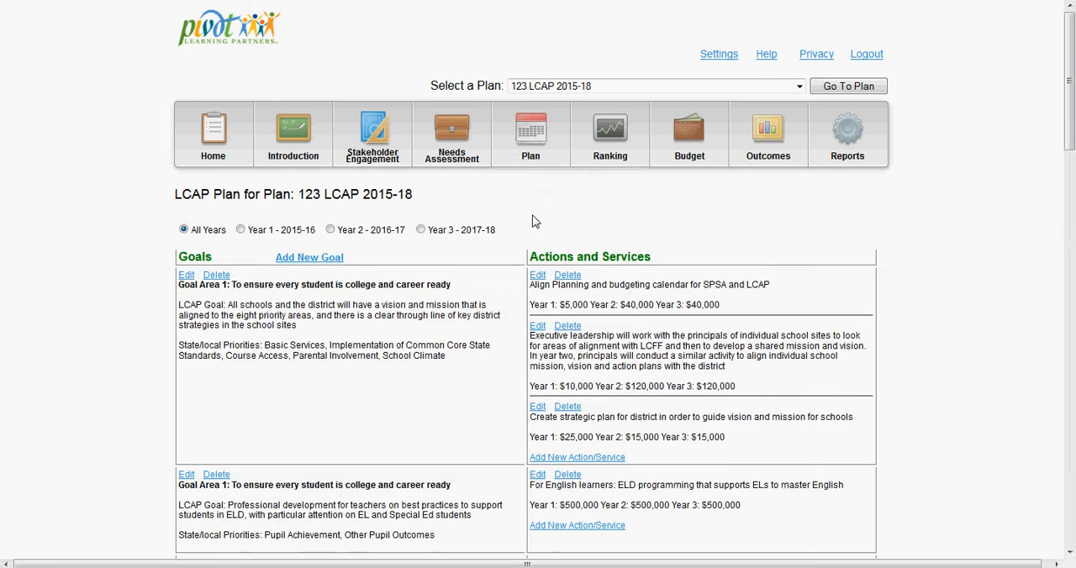
pyautogui.moveTo(496, 279)
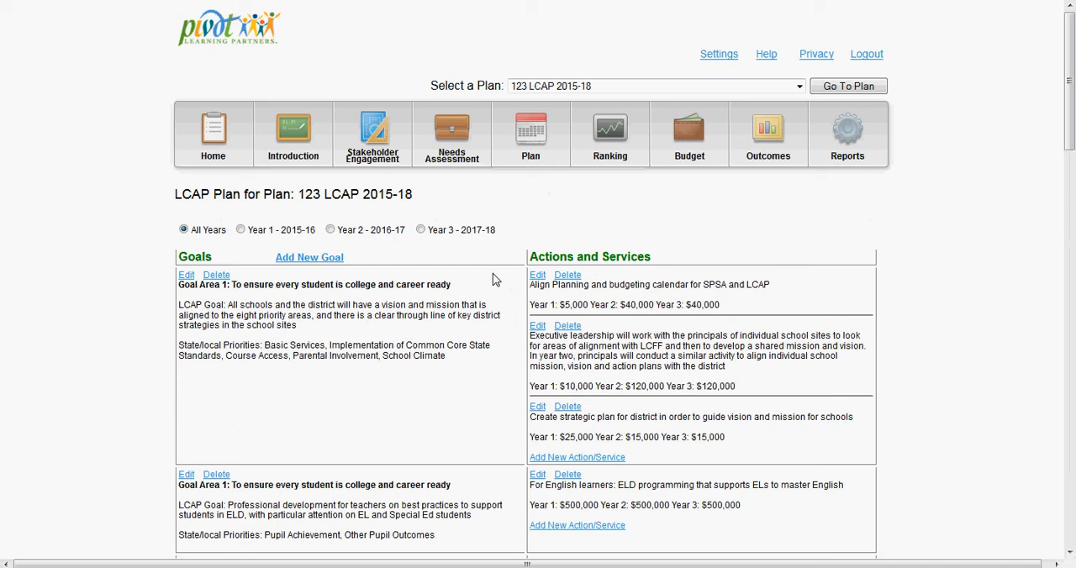
pyautogui.moveTo(471, 318)
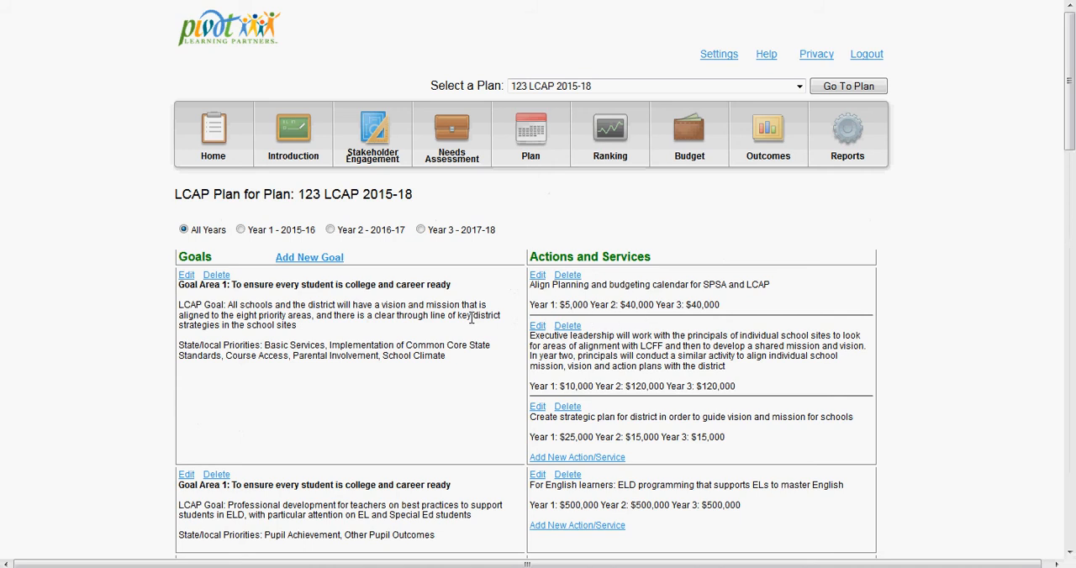
pyautogui.moveTo(192, 305)
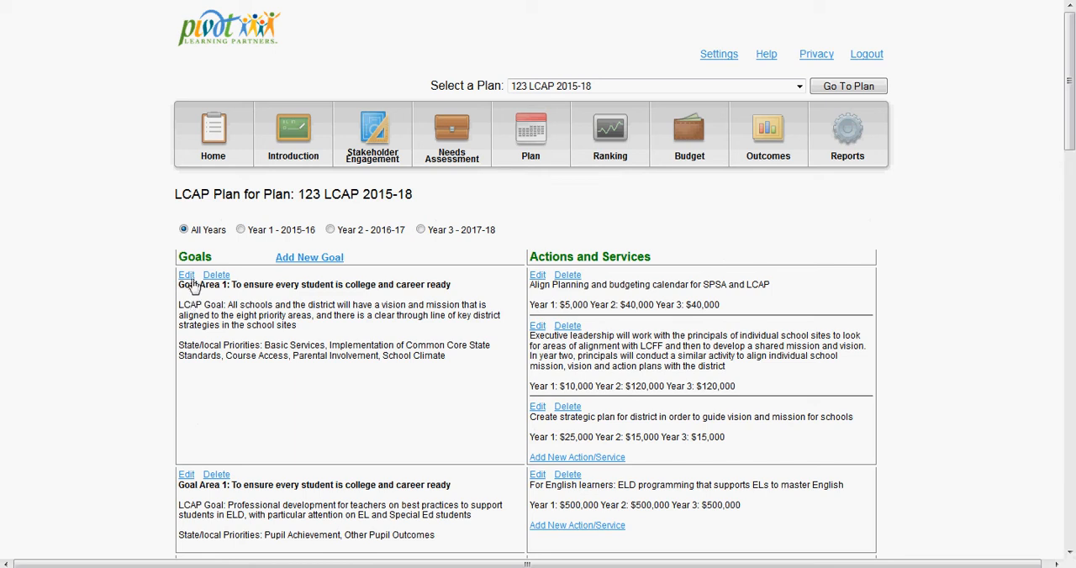
# Review Goal Area 1's metrics, subgroups and priorities, then return to the plan overview.
pyautogui.click(186, 275)
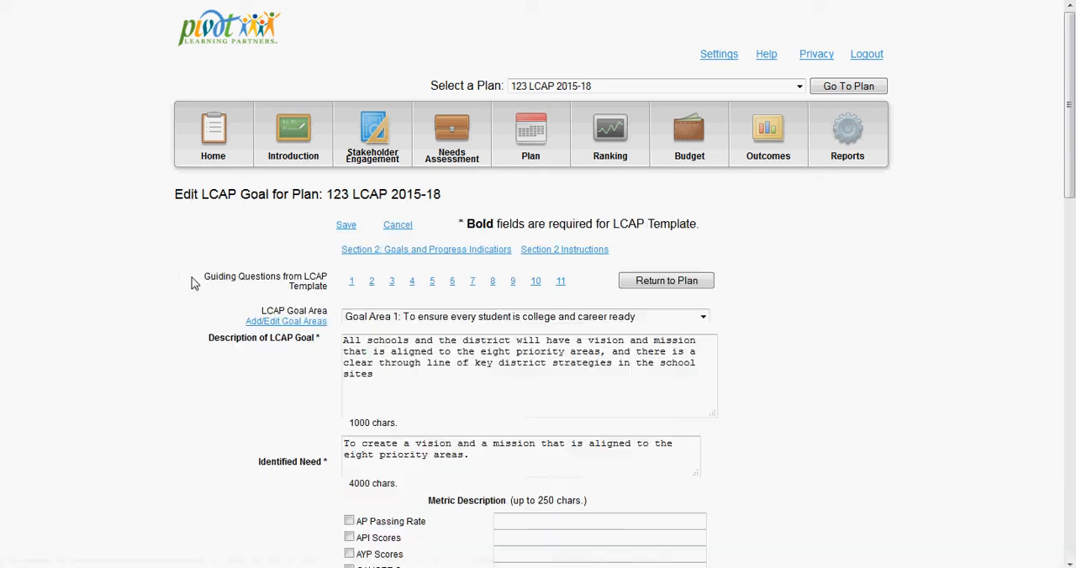
pyautogui.moveTo(156, 286)
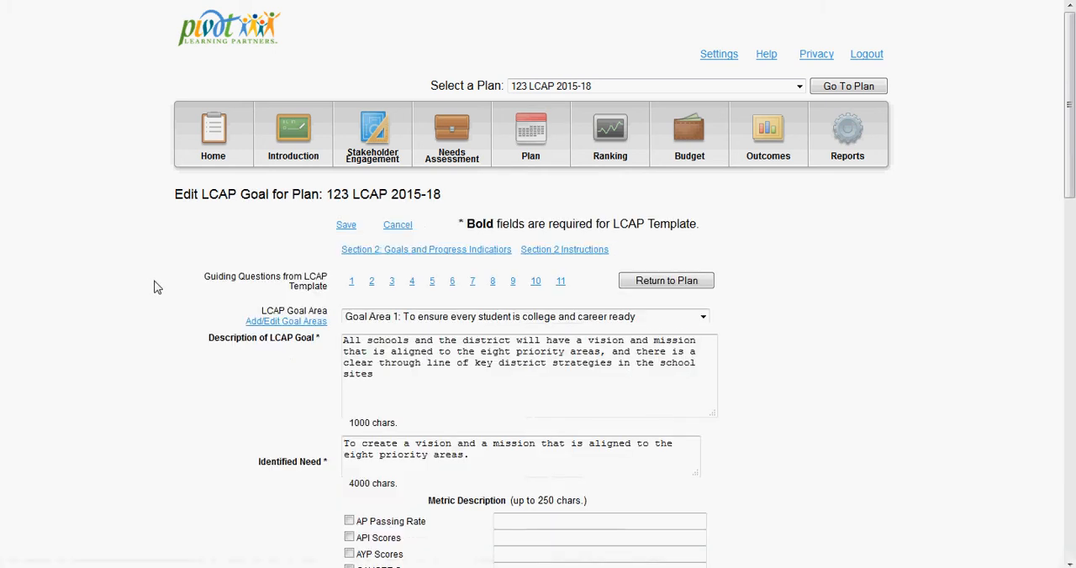
pyautogui.scroll(-3)
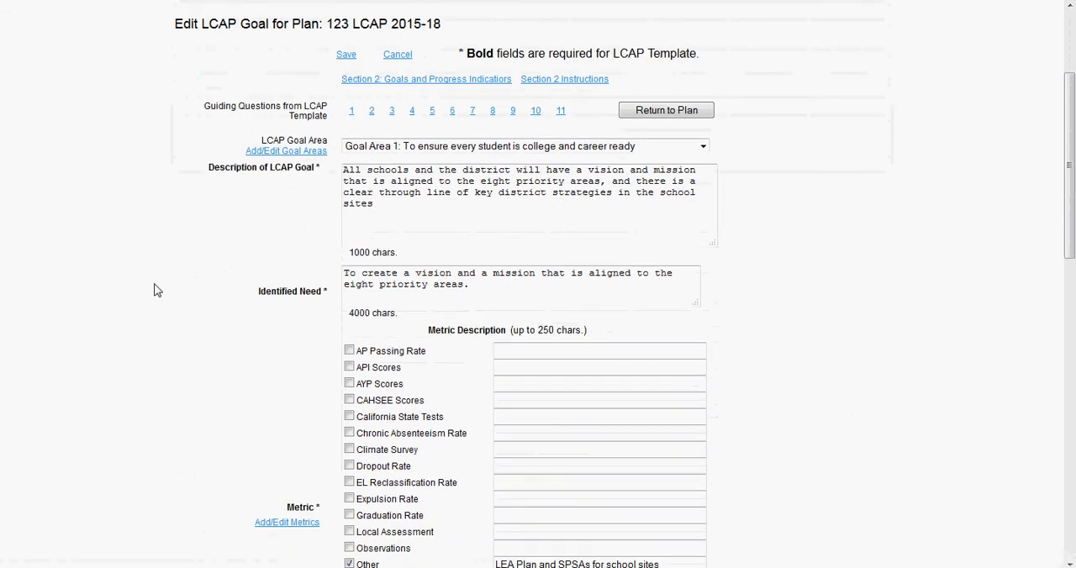
pyautogui.scroll(-3)
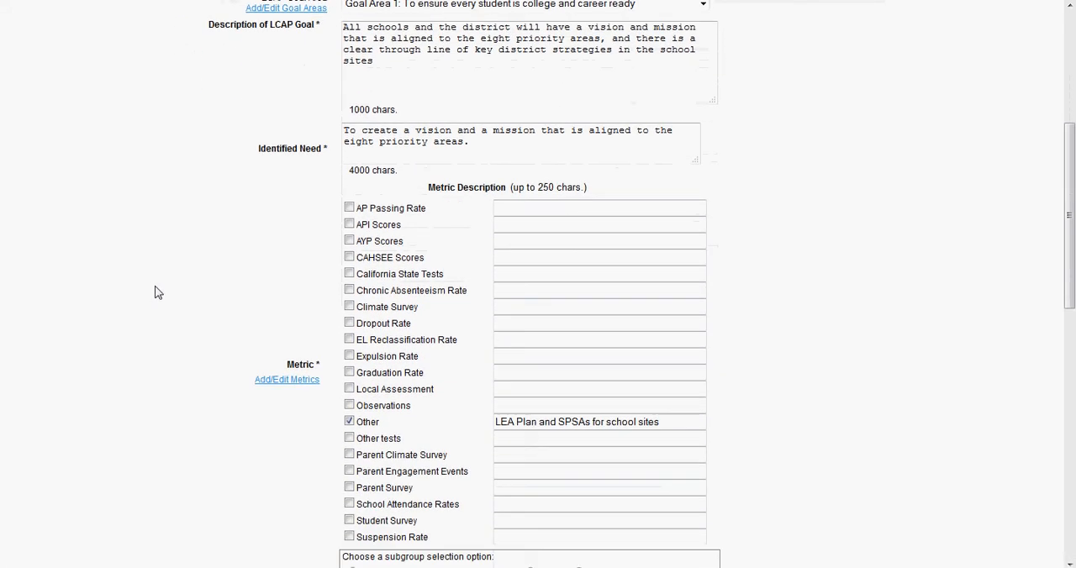
pyautogui.scroll(-3)
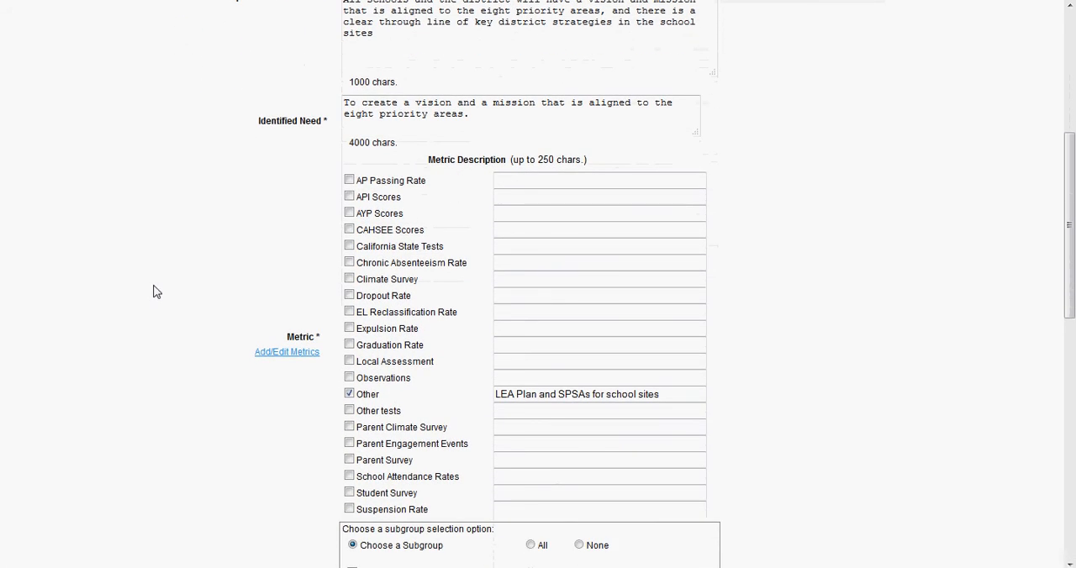
pyautogui.scroll(-3)
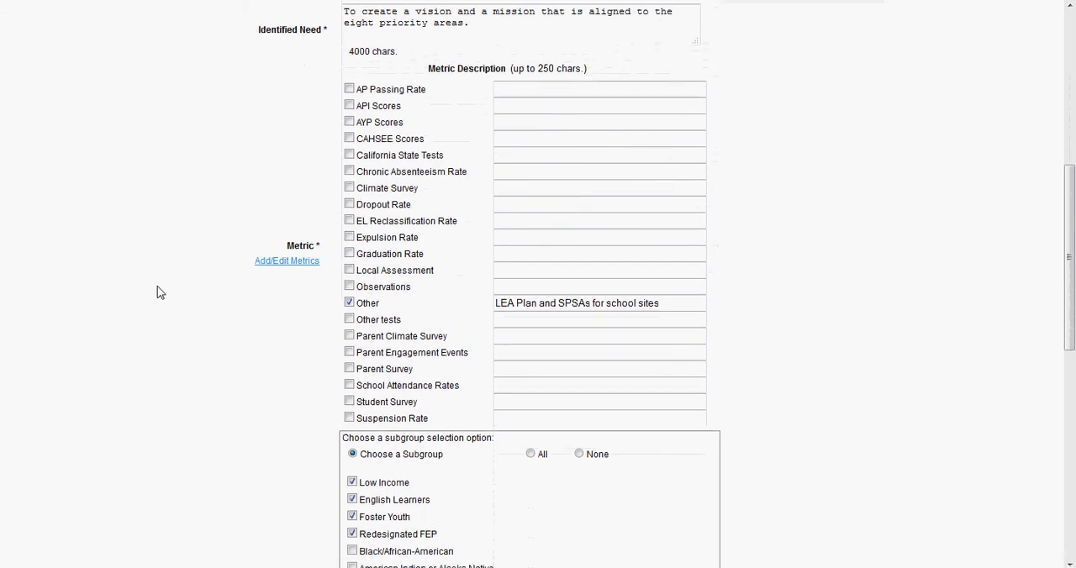
pyautogui.scroll(-3)
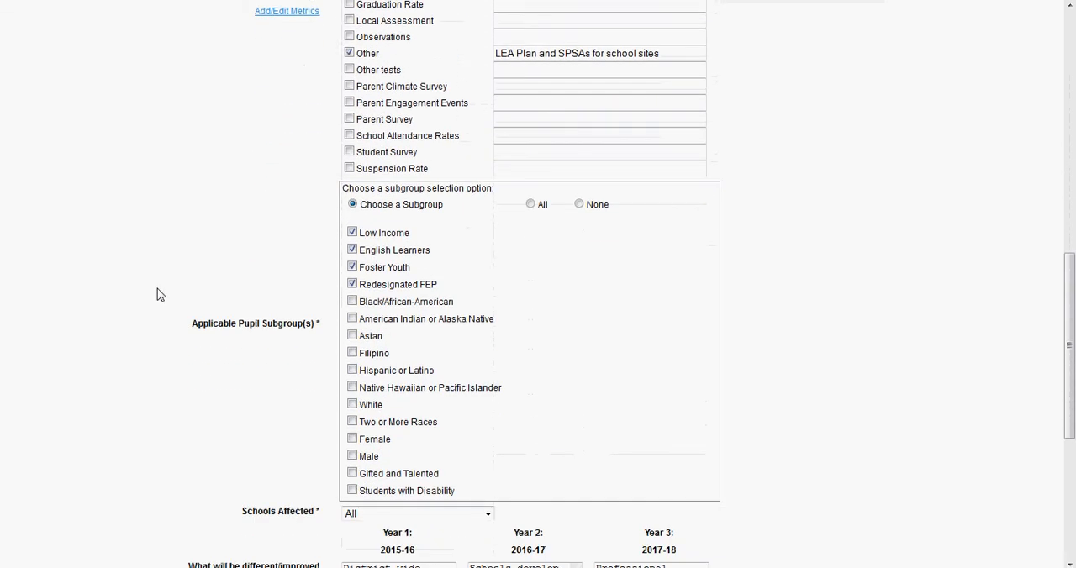
pyautogui.scroll(-3)
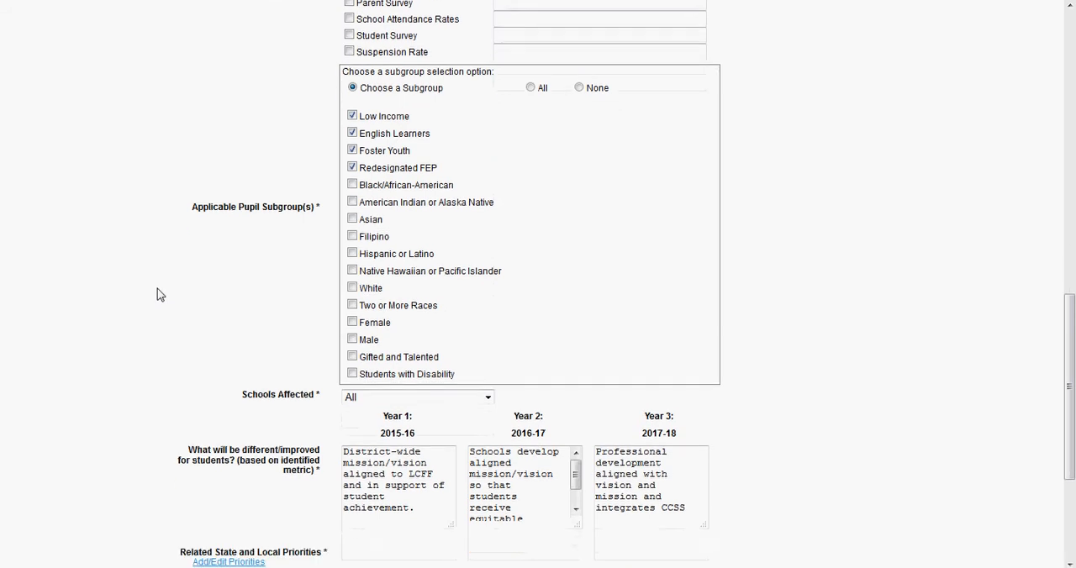
pyautogui.scroll(-3)
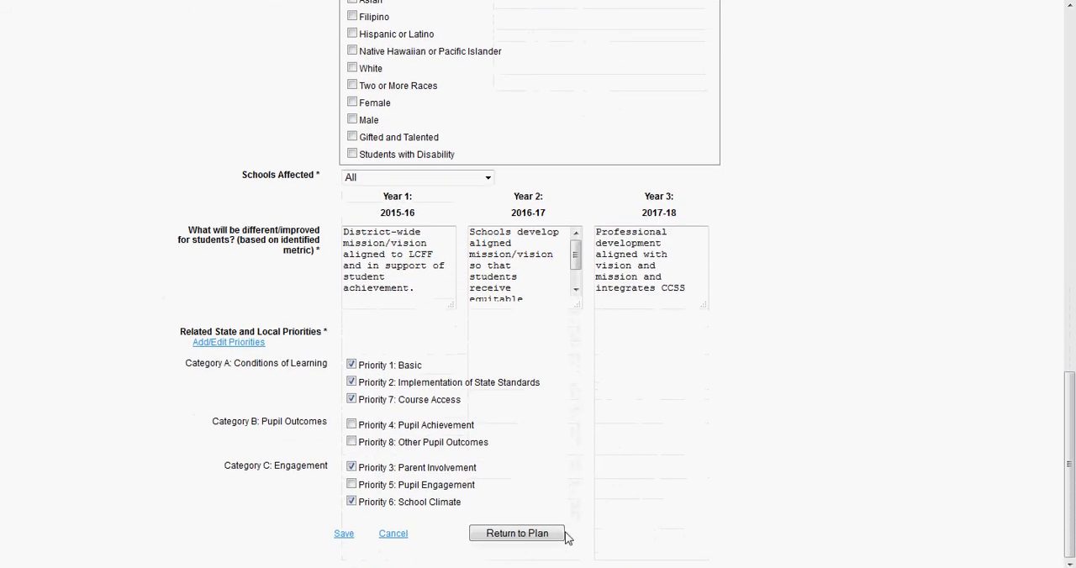
pyautogui.click(517, 533)
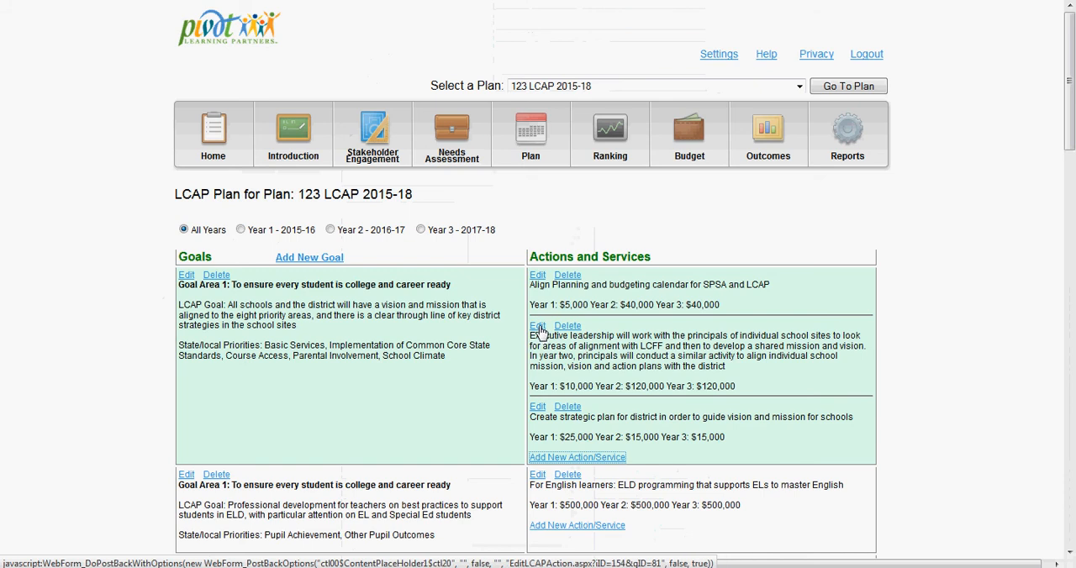
pyautogui.click(537, 326)
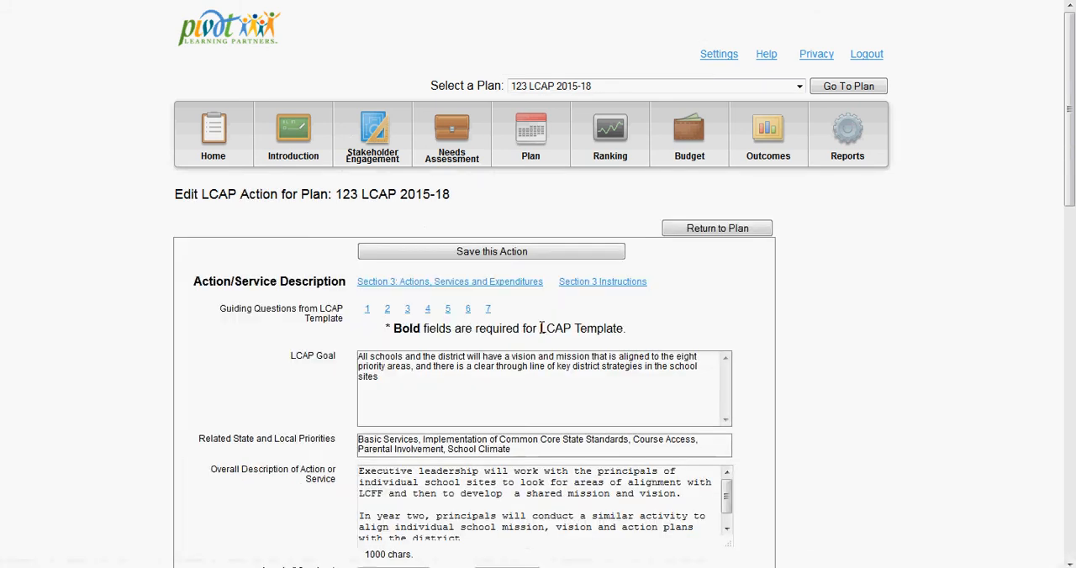
pyautogui.moveTo(408, 387)
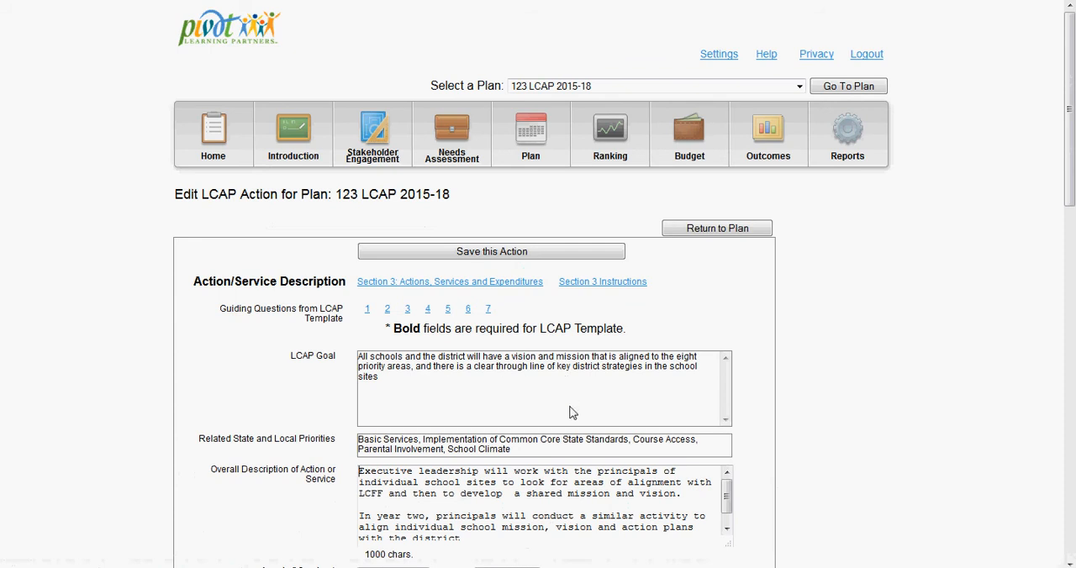
pyautogui.moveTo(529, 457)
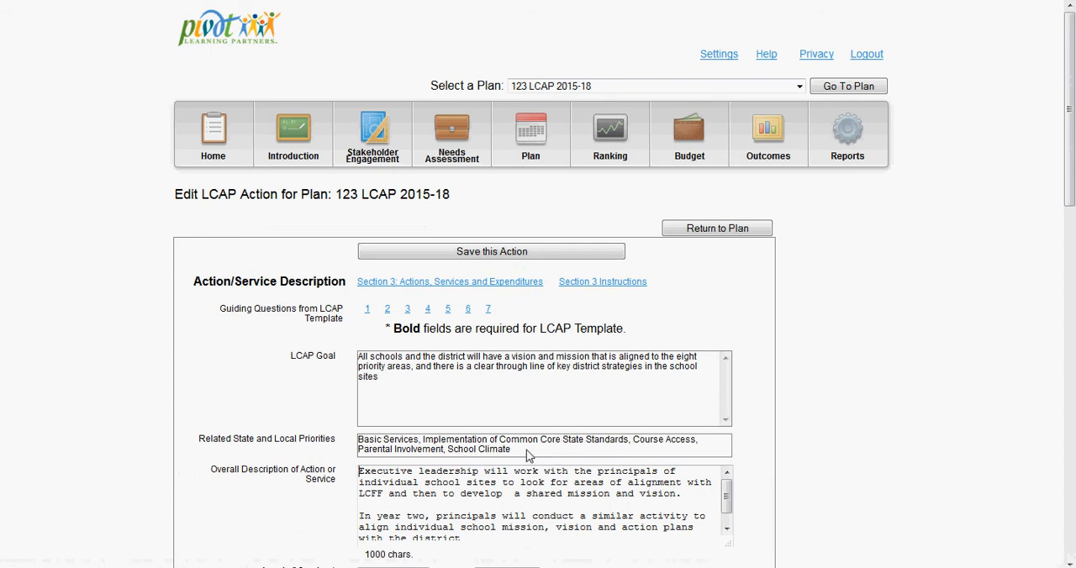
pyautogui.scroll(-3)
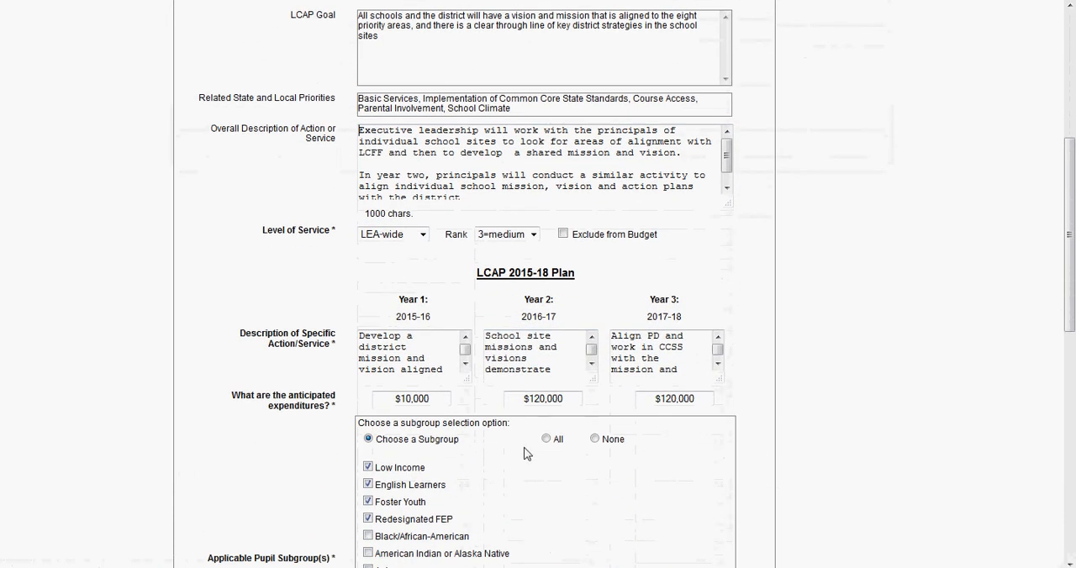
pyautogui.scroll(-3)
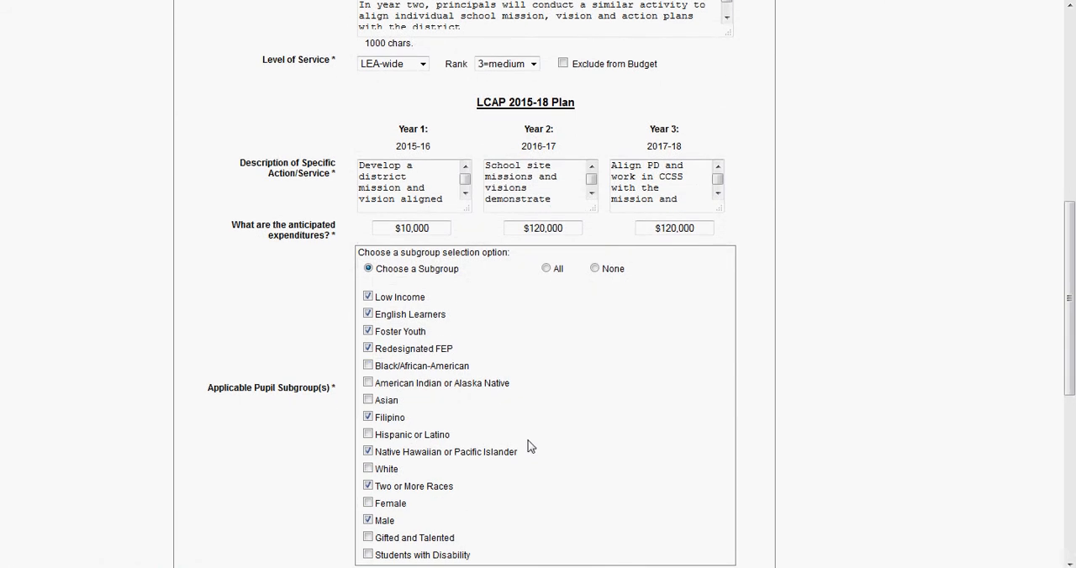
pyautogui.scroll(-3)
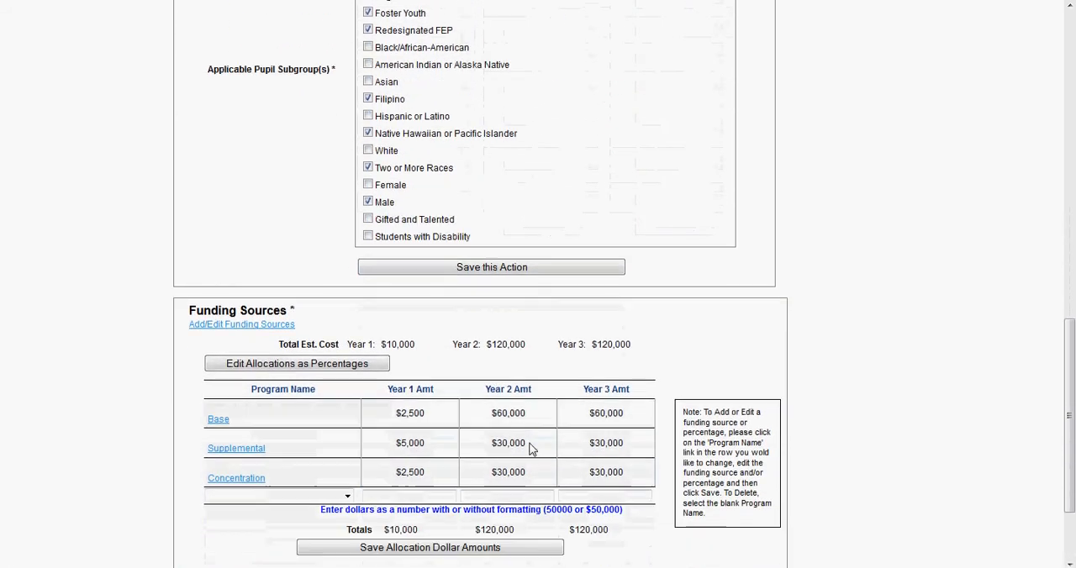
pyautogui.scroll(-3)
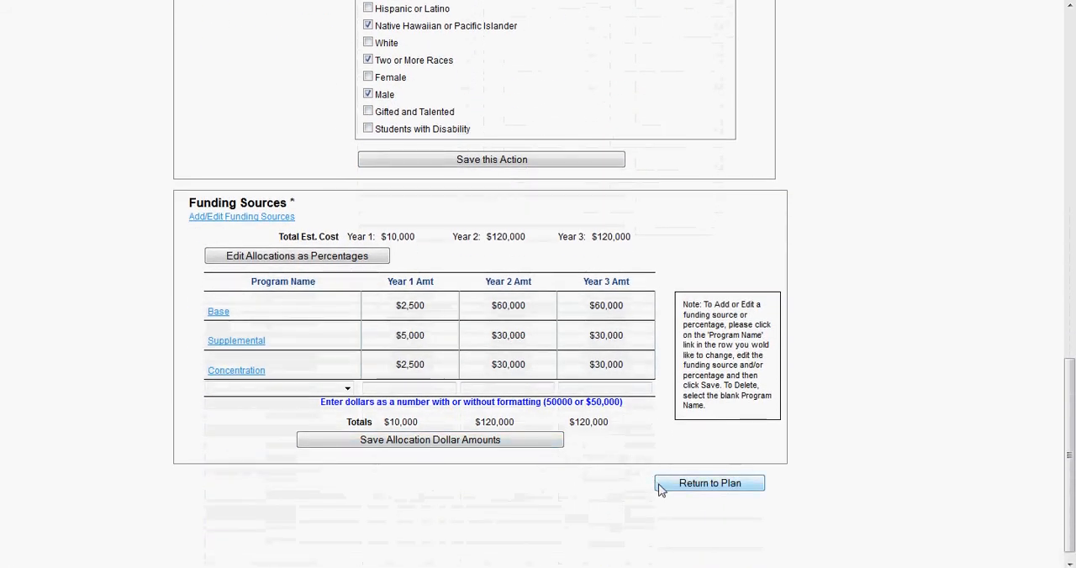
pyautogui.click(709, 483)
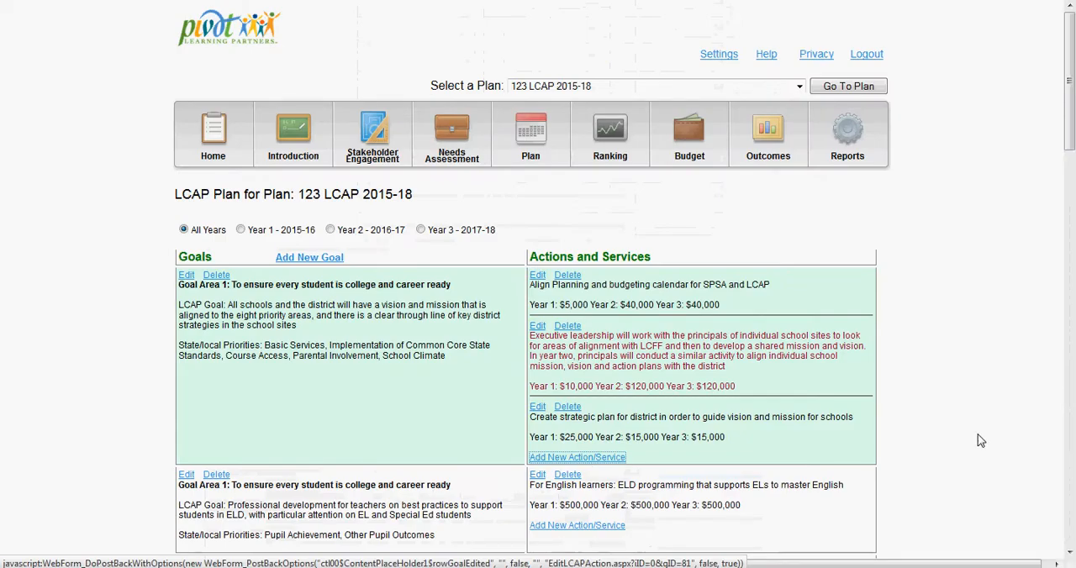
pyautogui.moveTo(967, 57)
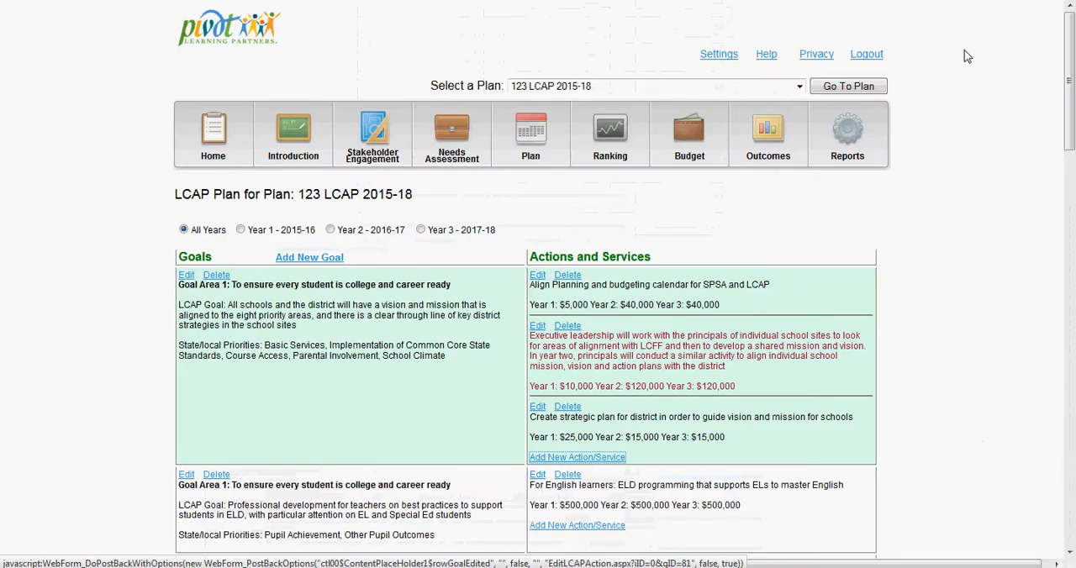
# Show the Settings menu with plan creation and user management options.
pyautogui.click(719, 54)
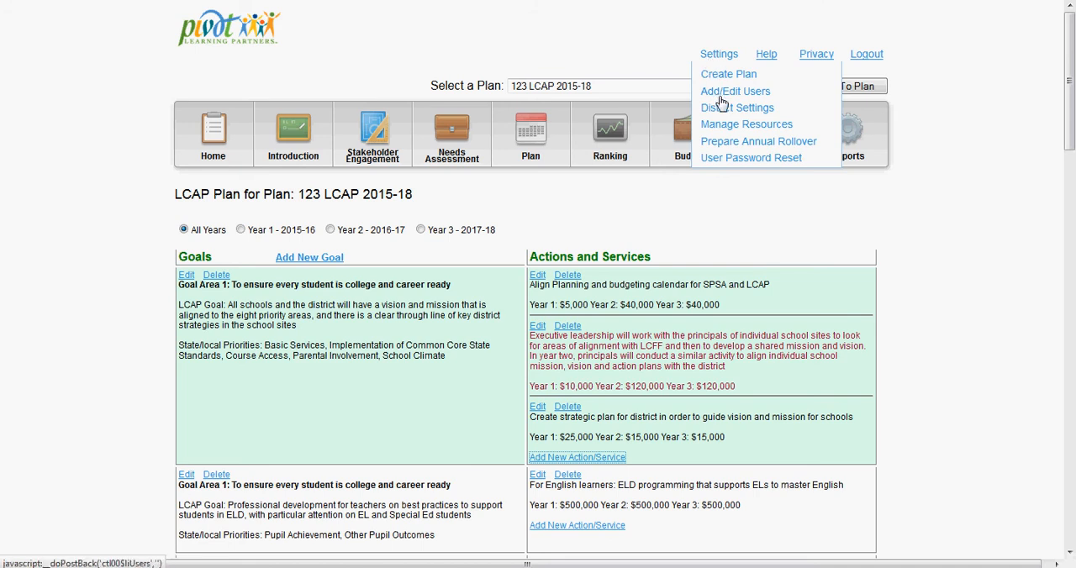
# Choose District Settings to view goal areas, priorities, metrics and funding sources.
pyautogui.click(737, 107)
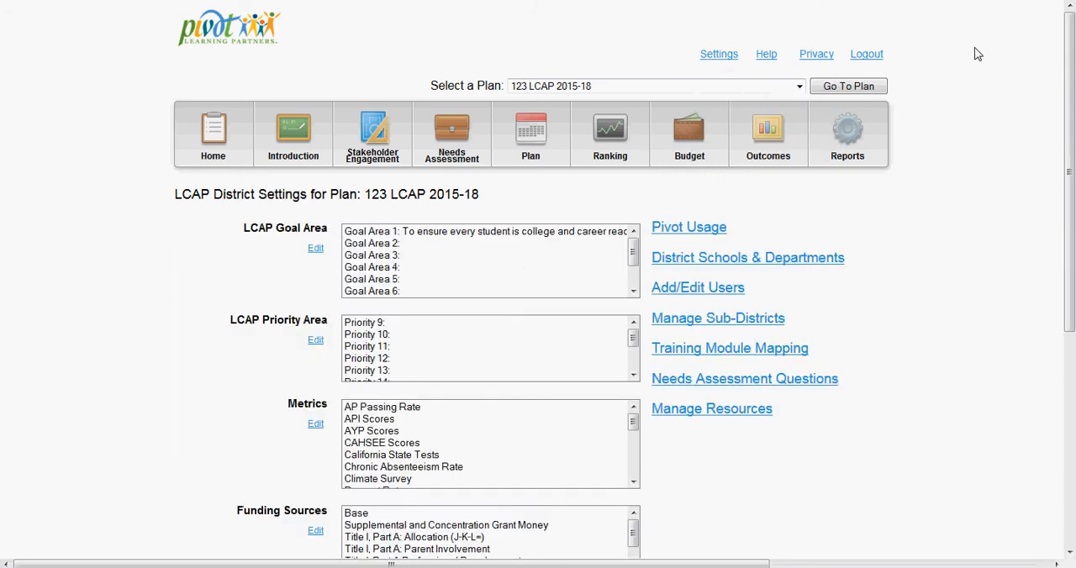
pyautogui.moveTo(765, 405)
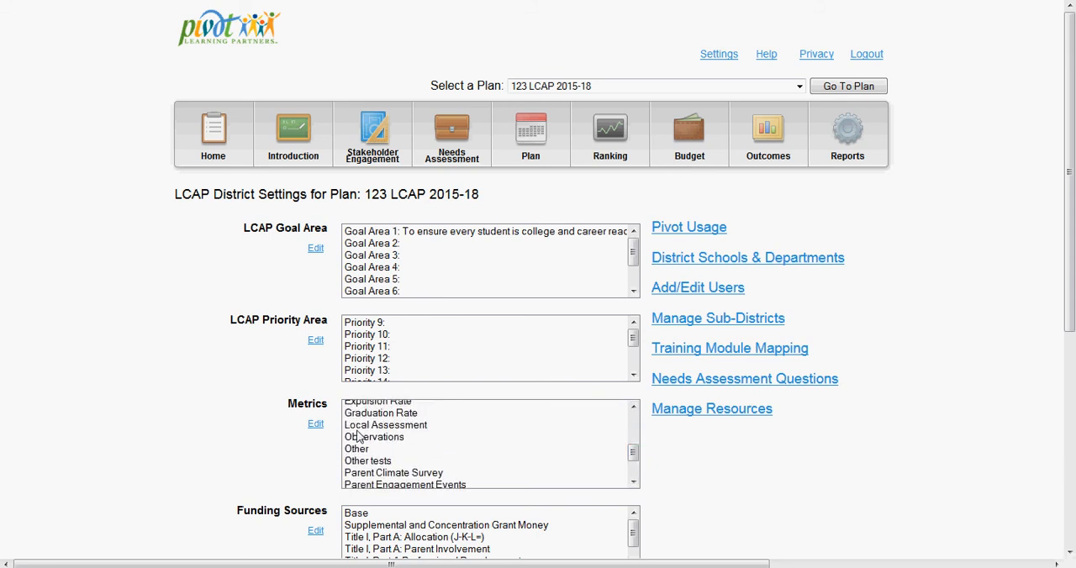
pyautogui.moveTo(315, 425)
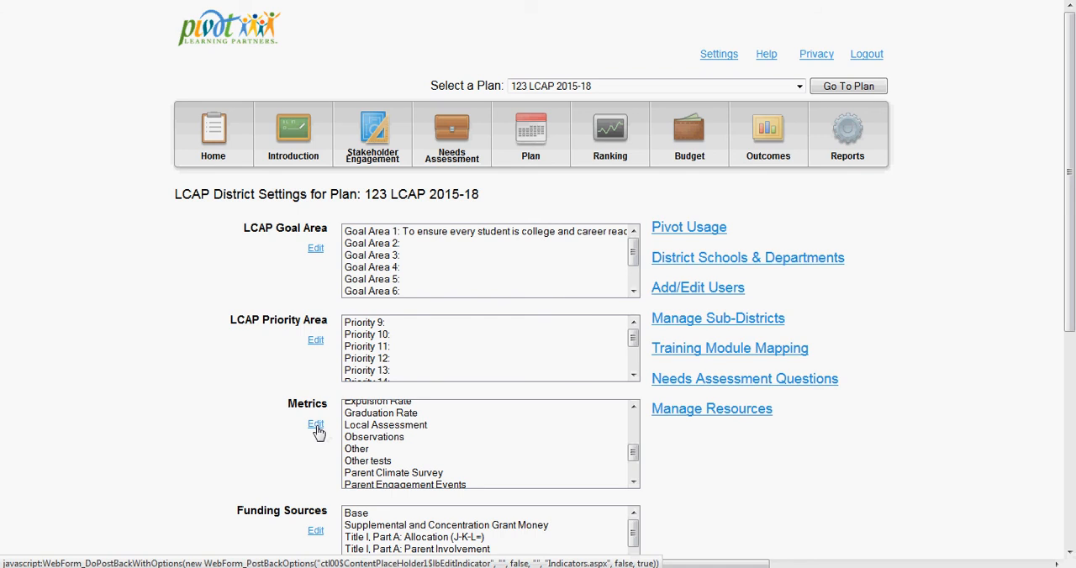
# Add a 'Local Reading Test' metric for Gizmo Unified and return to district settings.
pyautogui.click(316, 424)
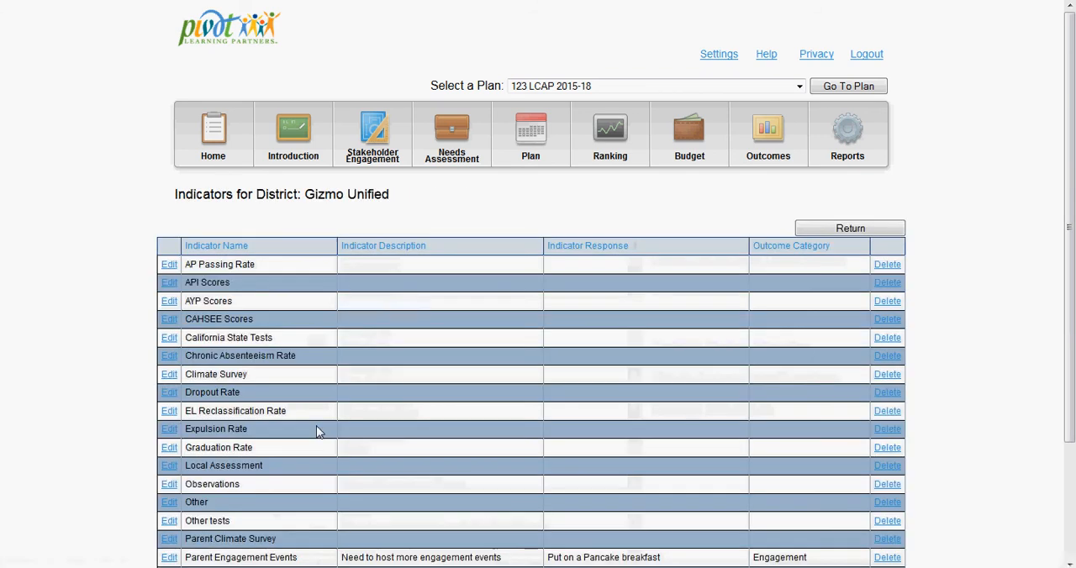
pyautogui.scroll(-3)
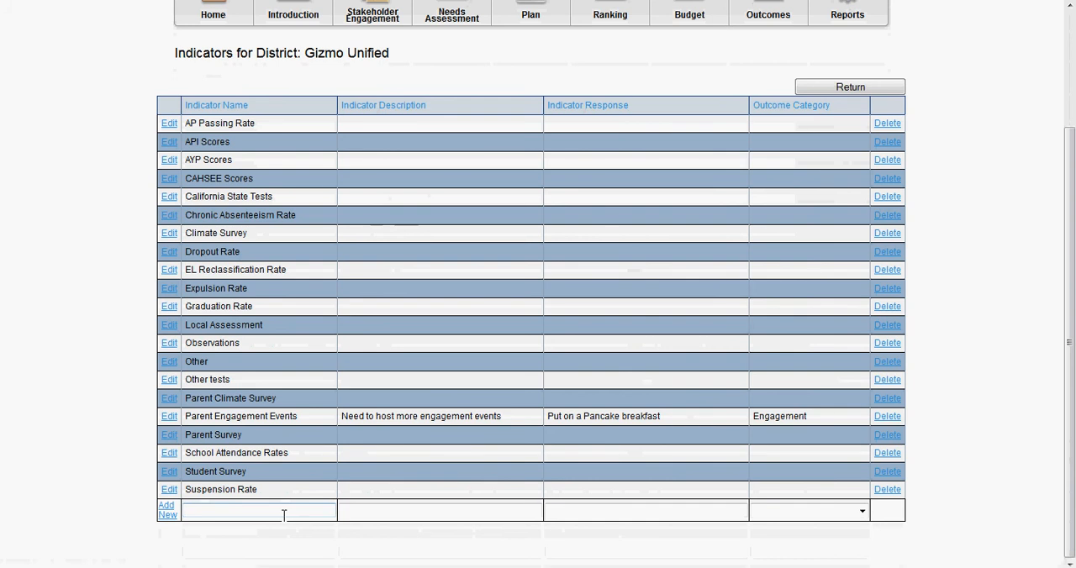
pyautogui.write('Local Reading Test')
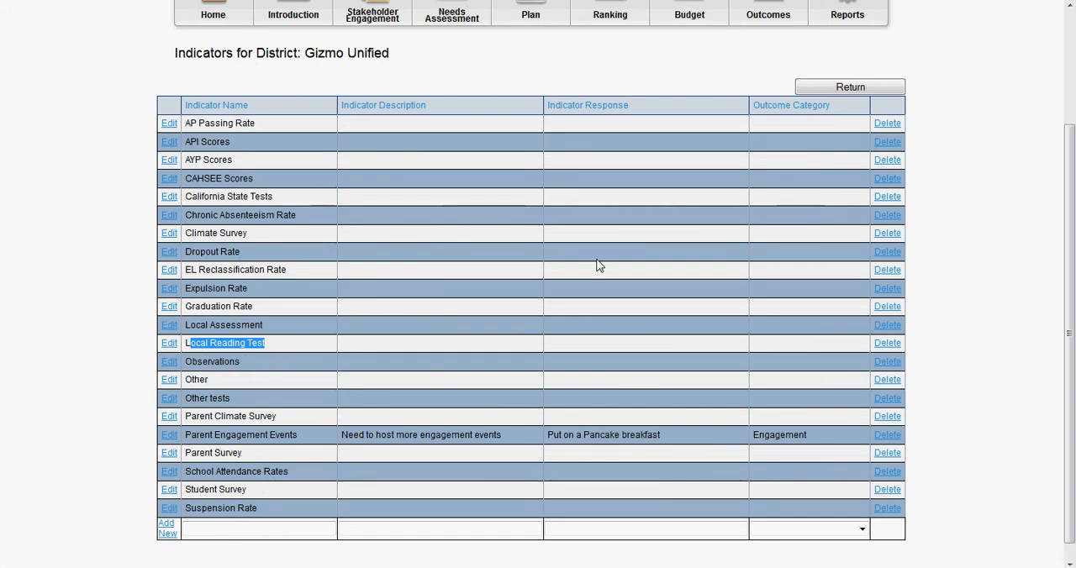
pyautogui.click(849, 87)
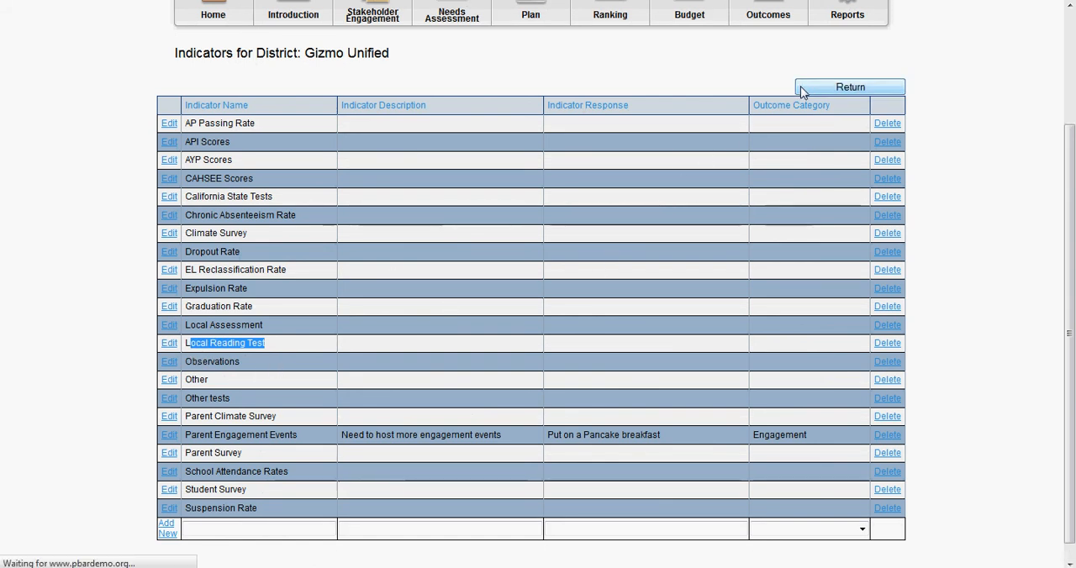
pyautogui.click(850, 87)
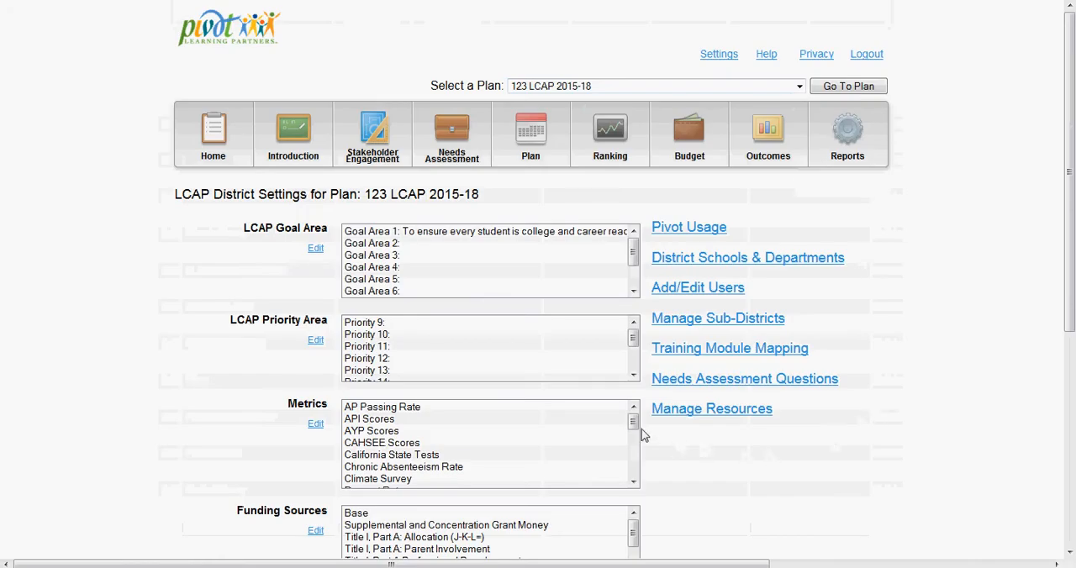
pyautogui.scroll(-3)
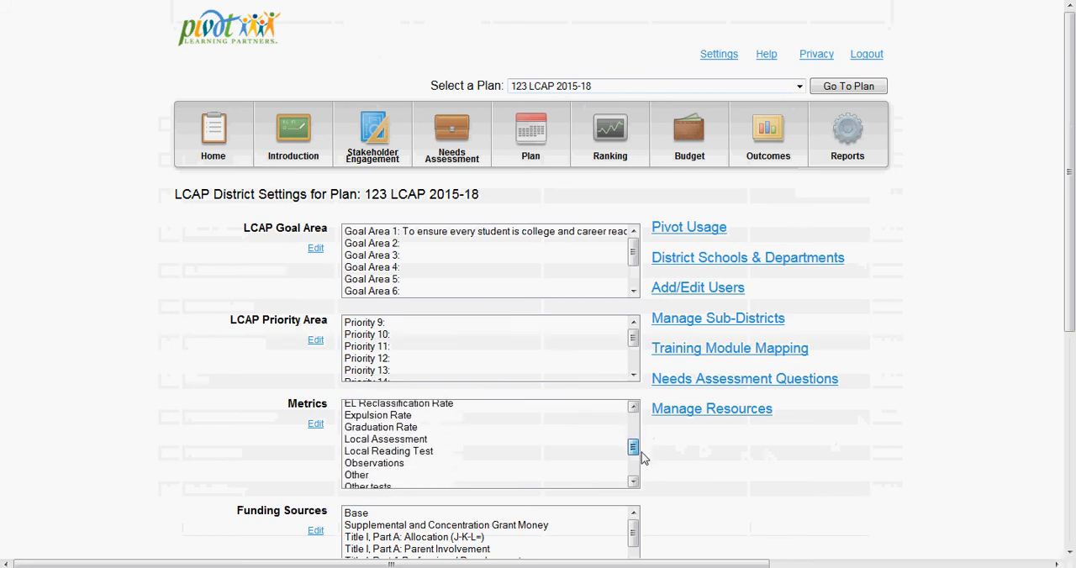
pyautogui.moveTo(698, 287)
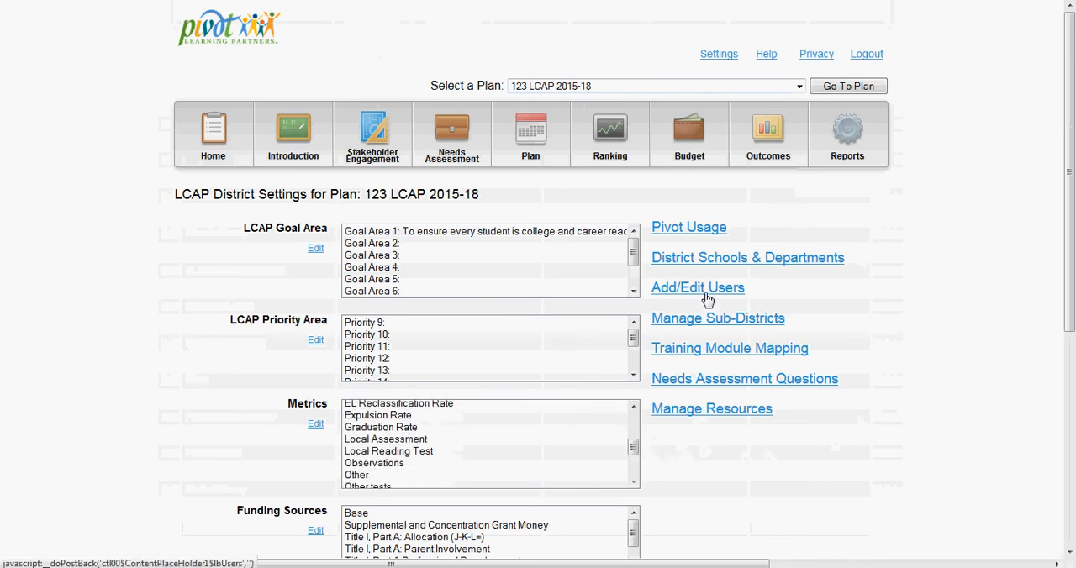
pyautogui.click(698, 288)
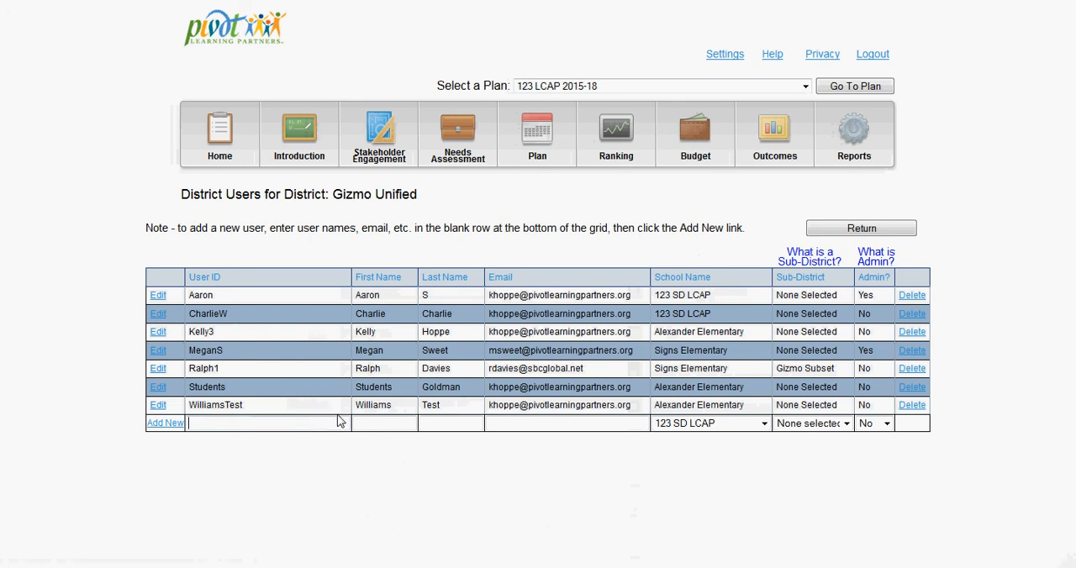
pyautogui.write('NewUser')
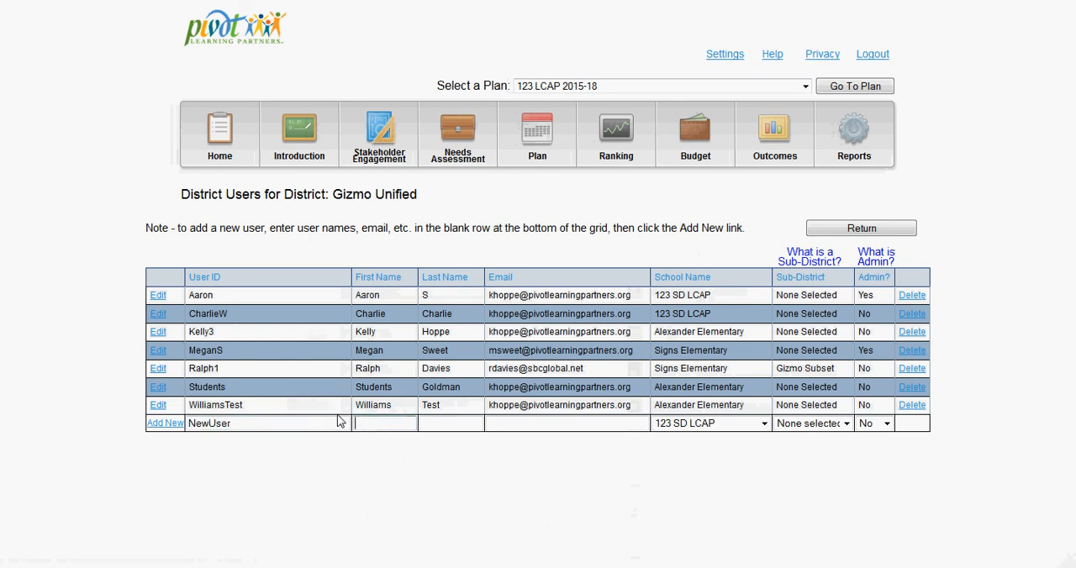
pyautogui.write('n')
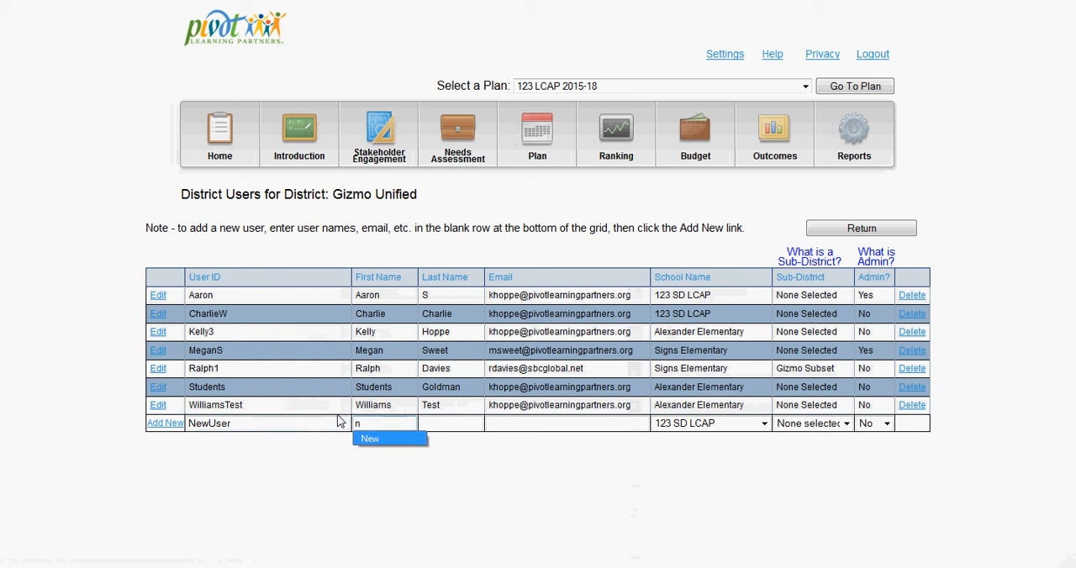
pyautogui.write('u')
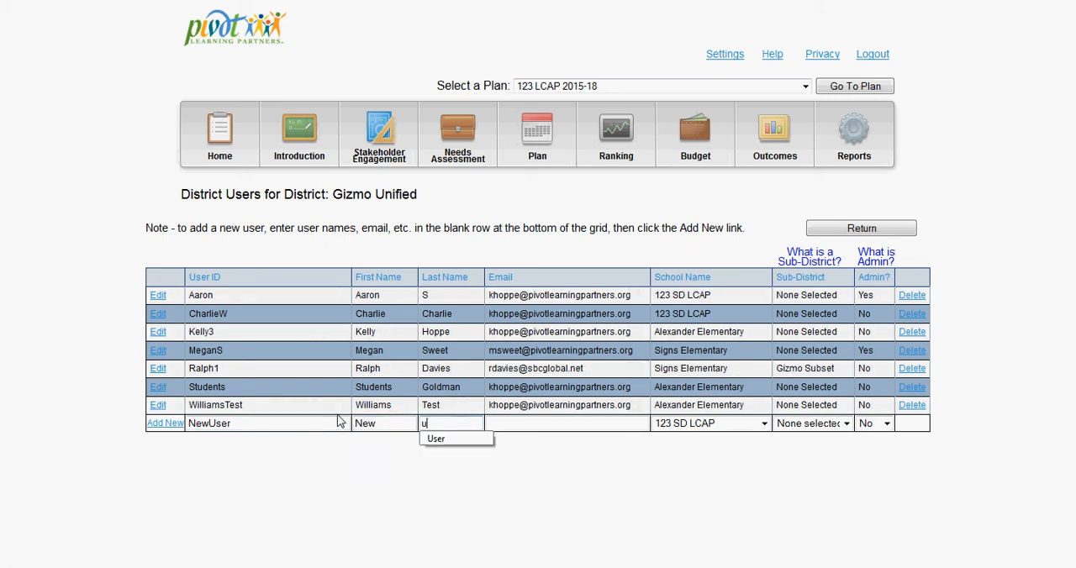
pyautogui.click(436, 438)
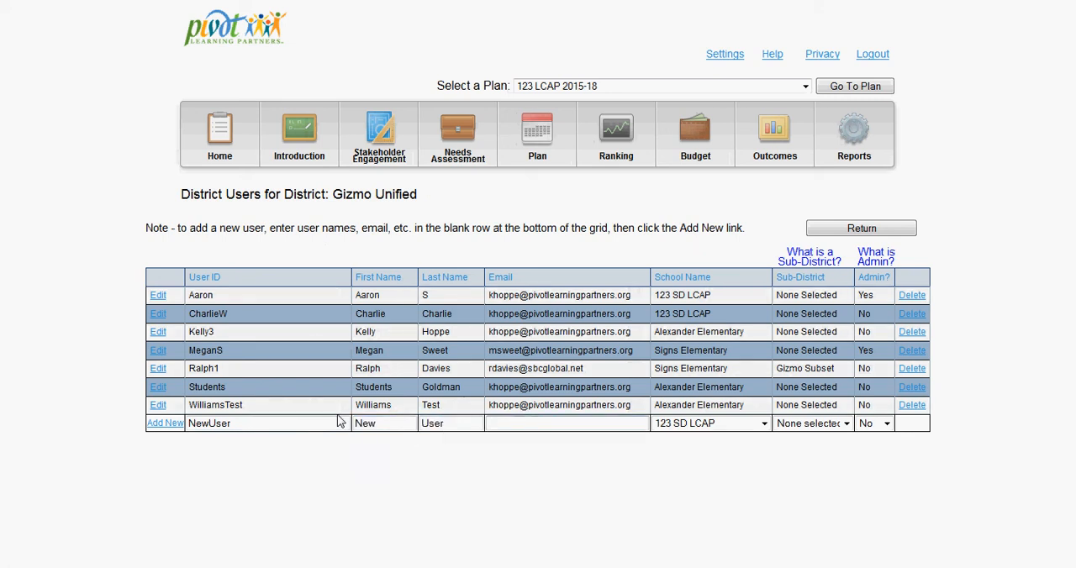
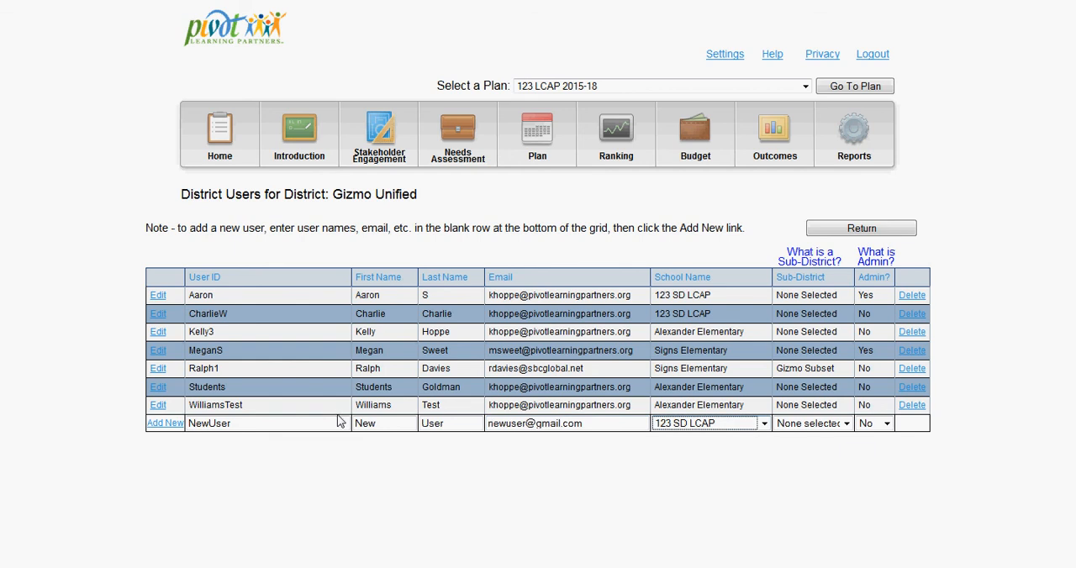
pyautogui.moveTo(751, 490)
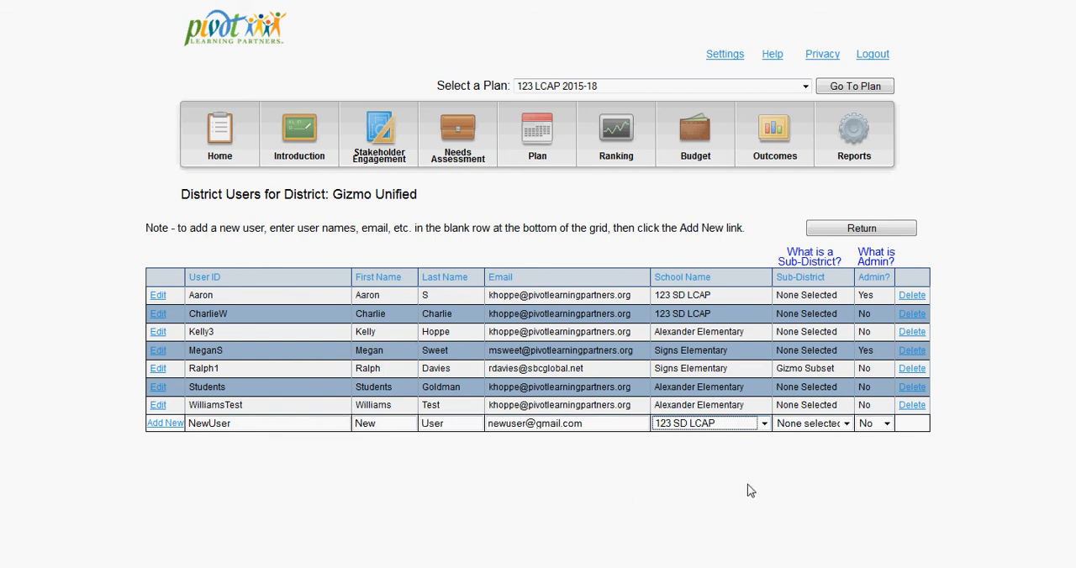
pyautogui.moveTo(762, 484)
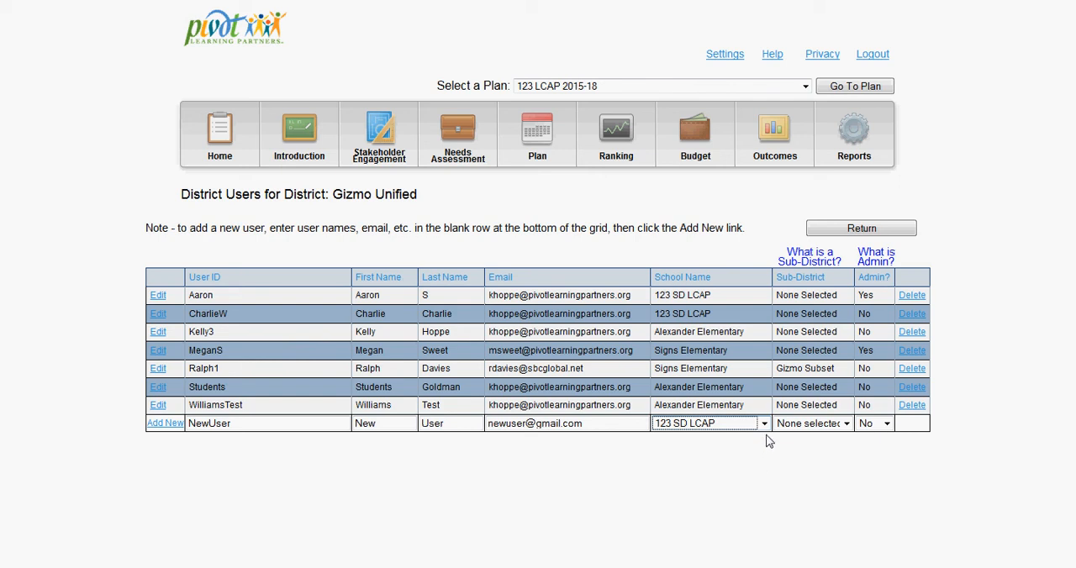
pyautogui.click(763, 423)
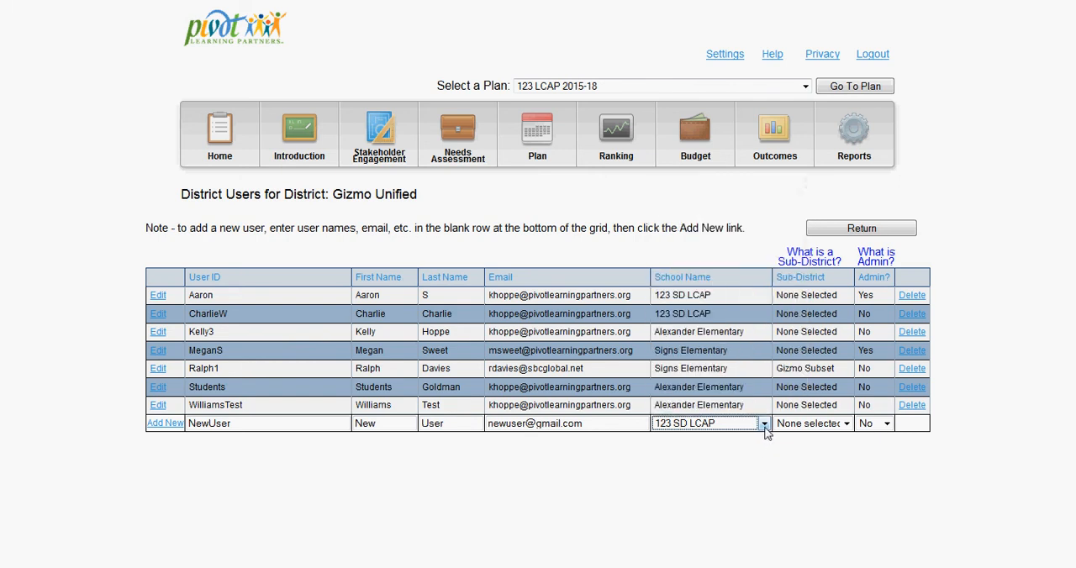
pyautogui.moveTo(869, 507)
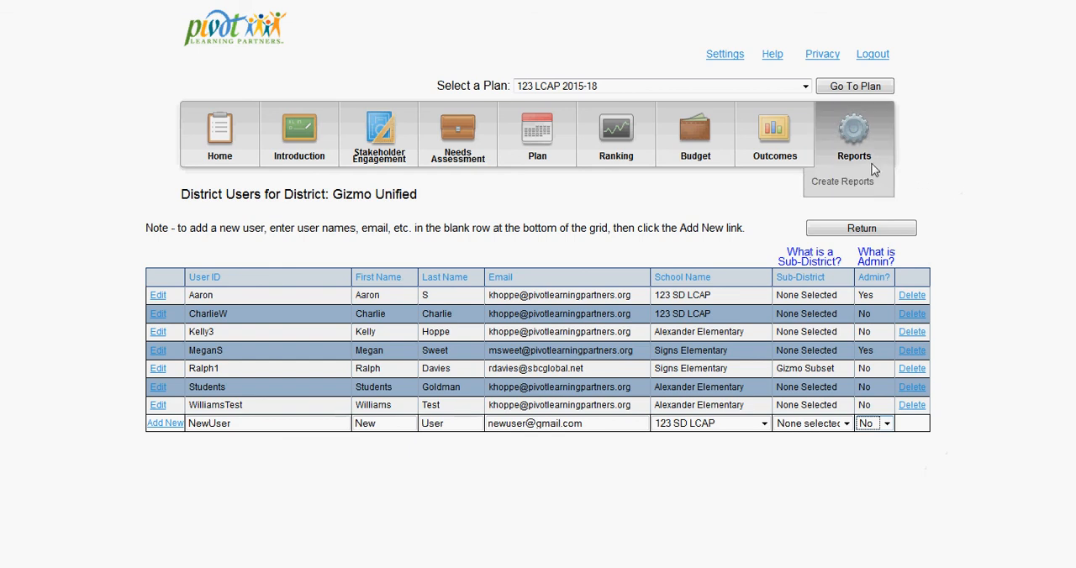
pyautogui.moveTo(842, 182)
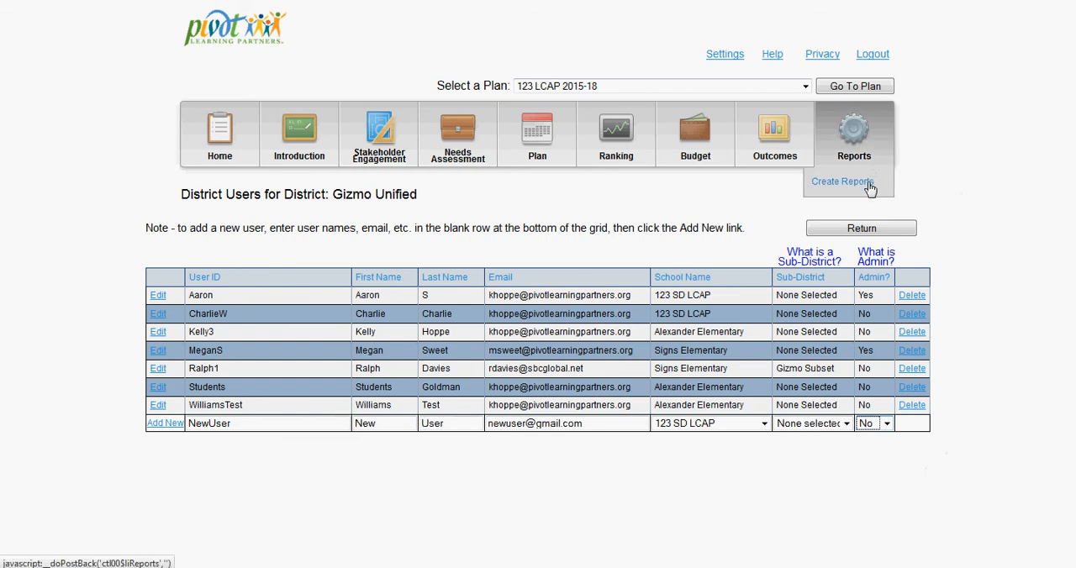
# Generate the Local Control Accountability Plan report as Word and open it in Word.
pyautogui.click(841, 182)
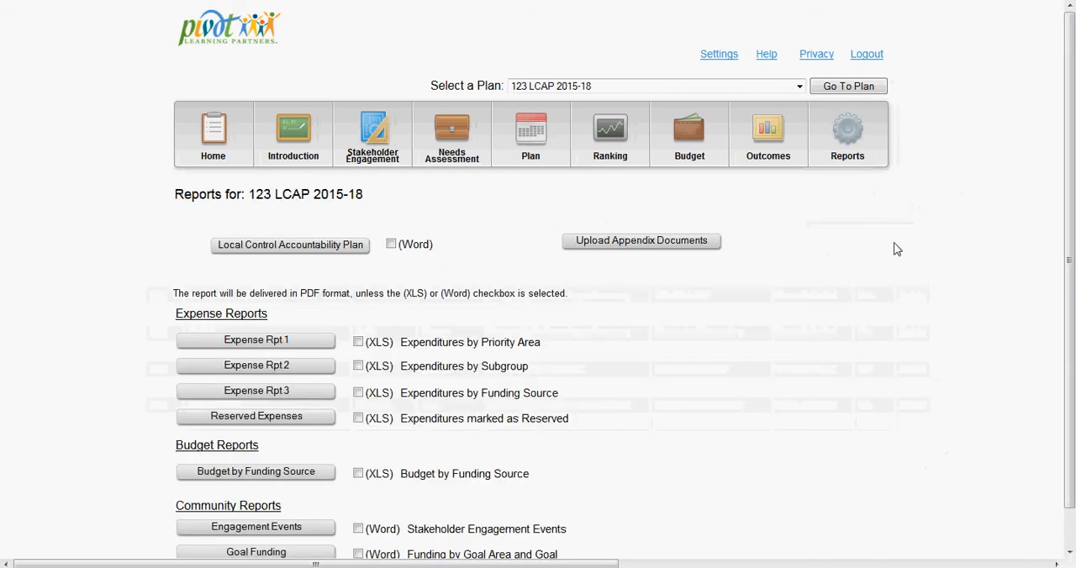
pyautogui.click(391, 244)
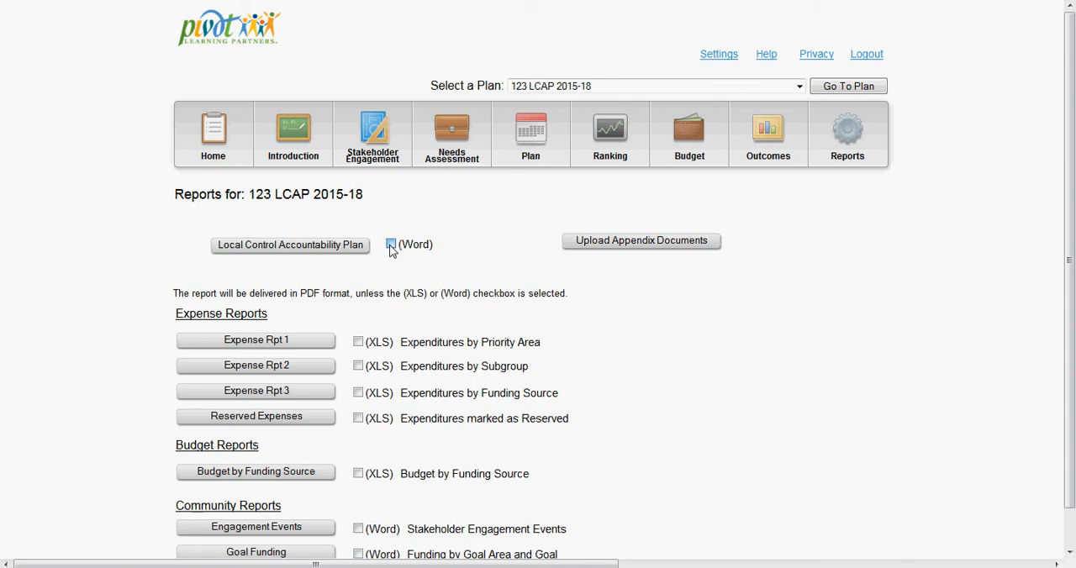
pyautogui.click(391, 244)
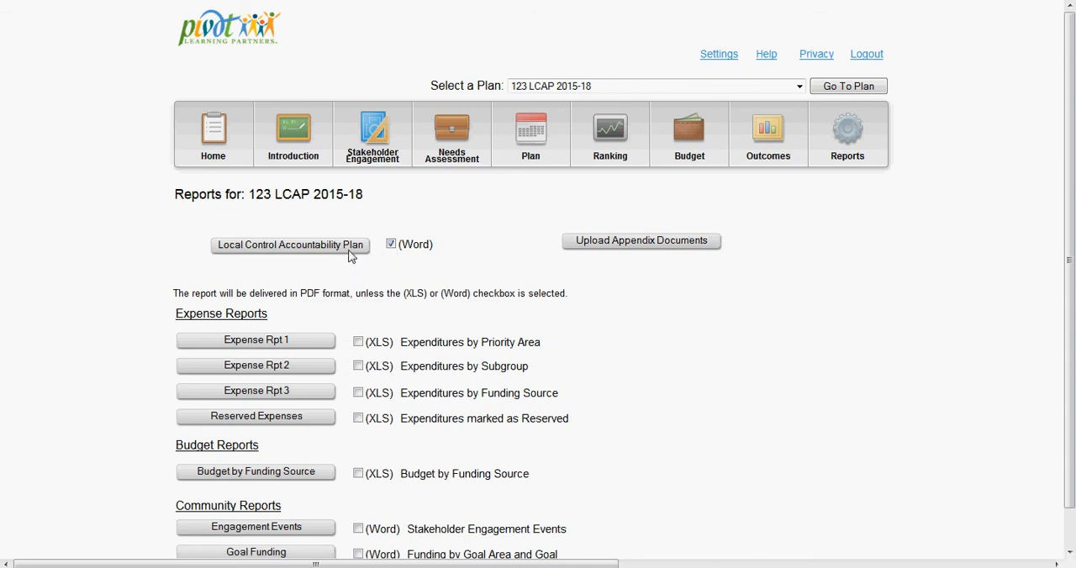
pyautogui.click(290, 245)
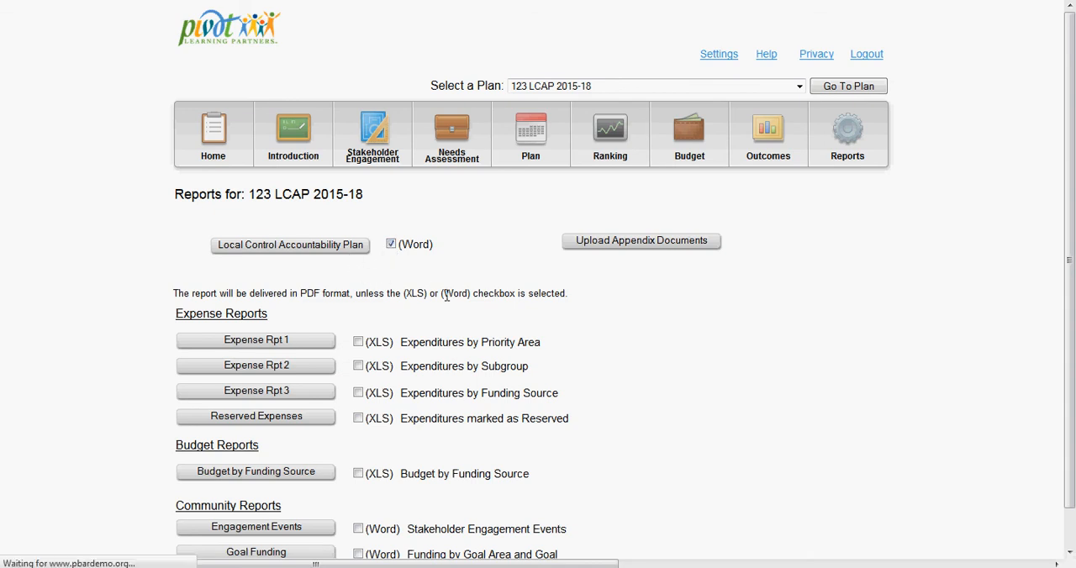
pyautogui.click(290, 245)
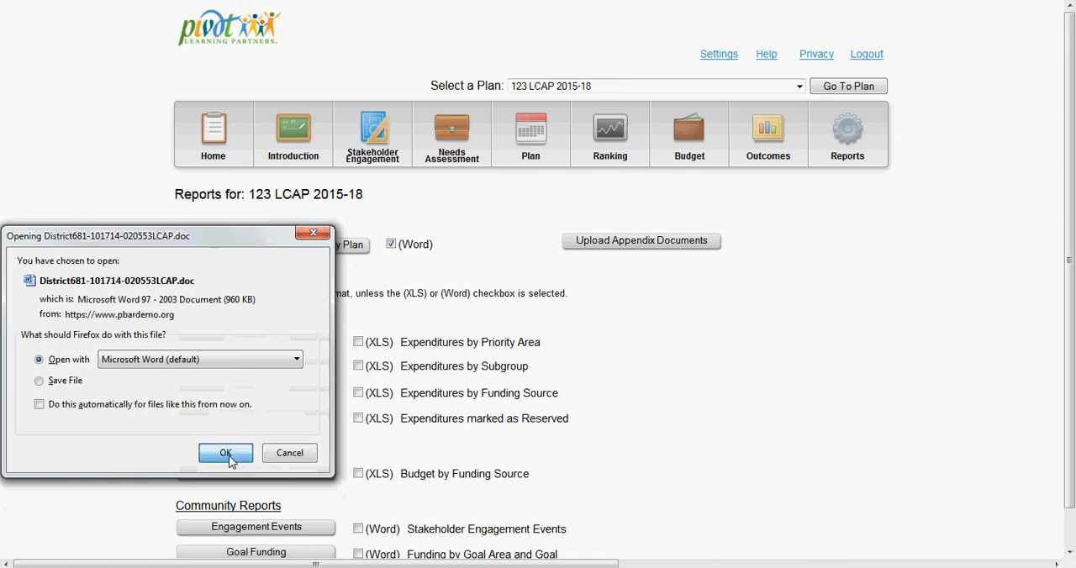
pyautogui.click(225, 454)
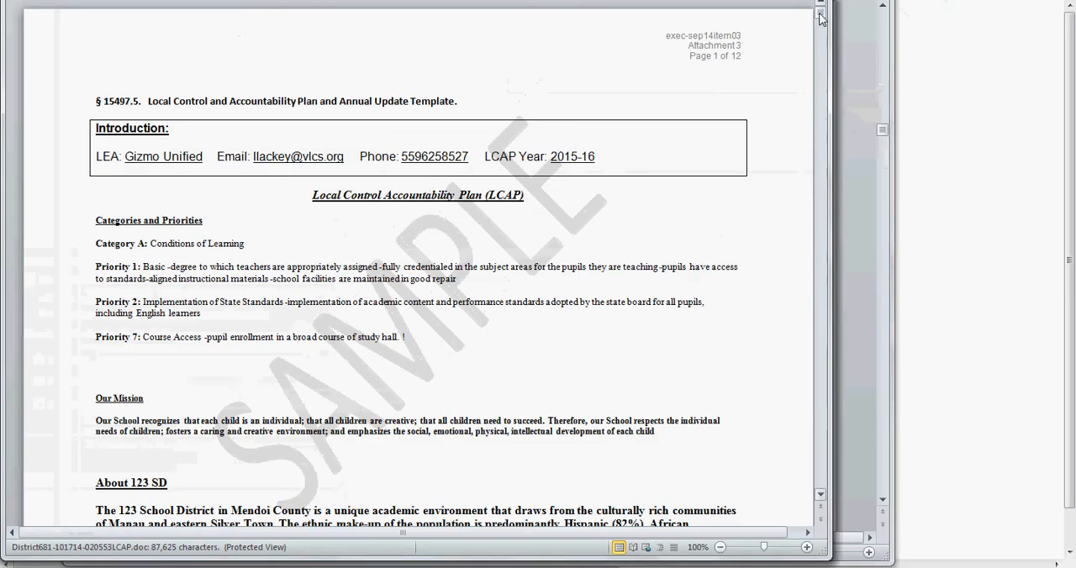
# Scroll the LCAP report to page 21 of 60 to review Year 3 actions and budgeted costs.
pyautogui.scroll(-3)
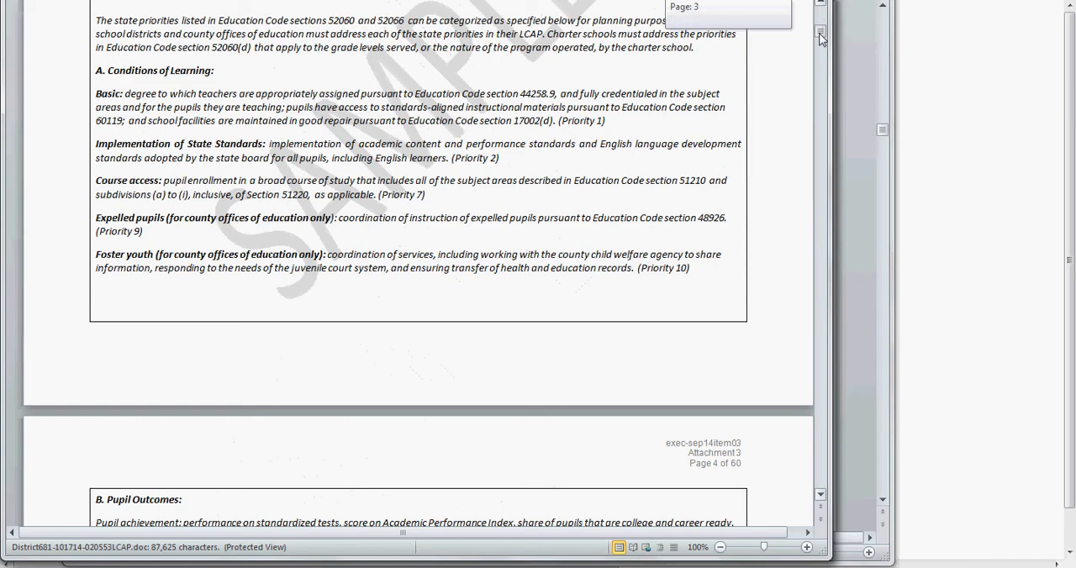
pyautogui.scroll(-3)
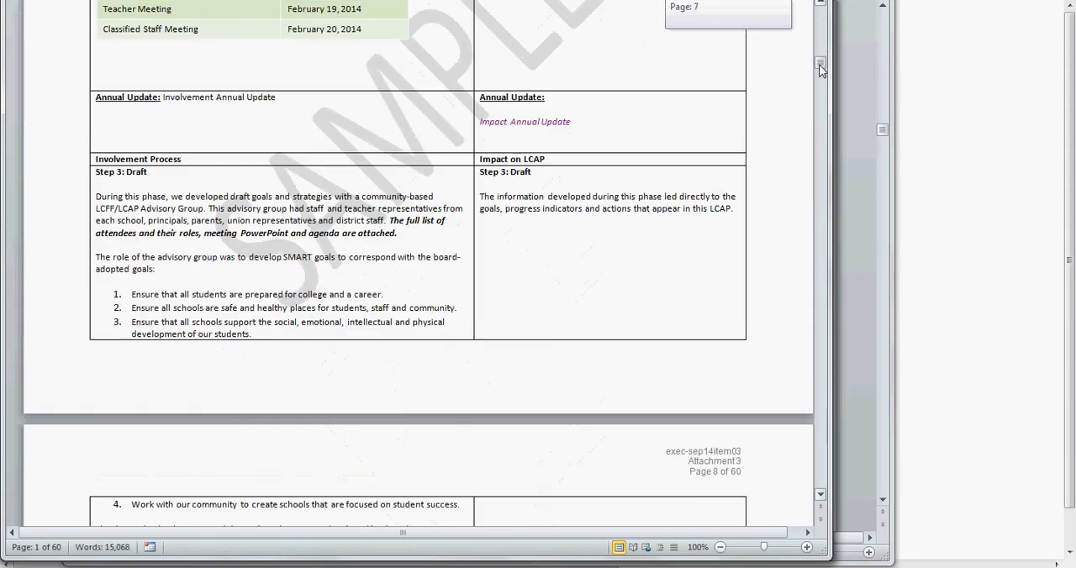
pyautogui.scroll(-3)
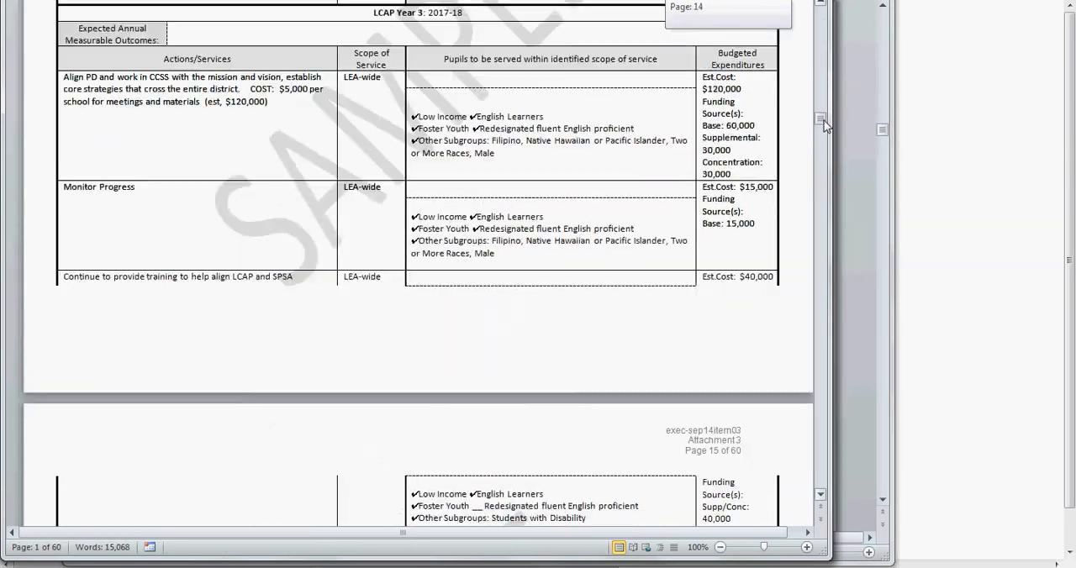
pyautogui.scroll(-3)
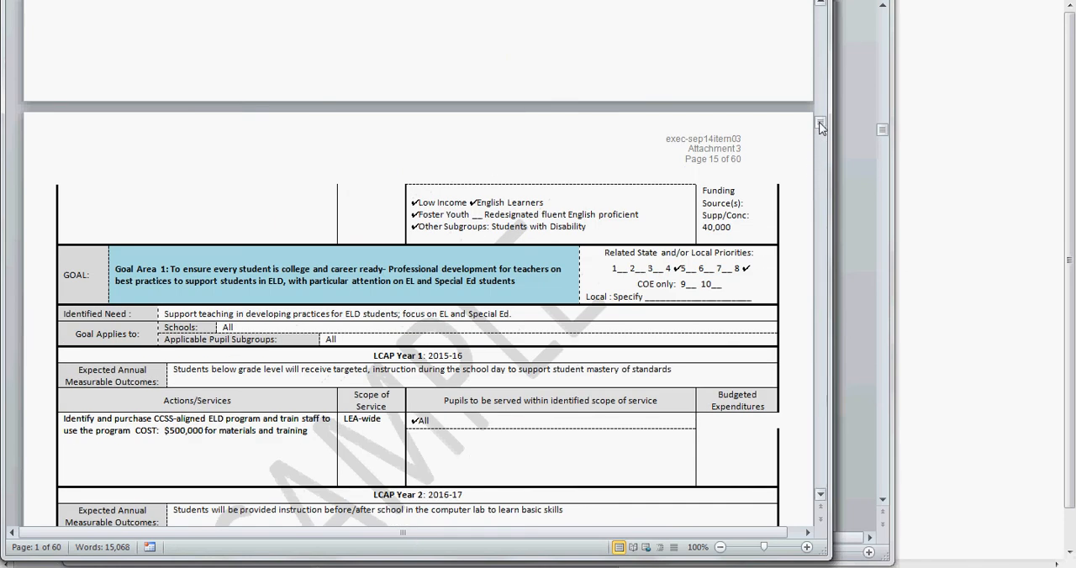
pyautogui.scroll(-3)
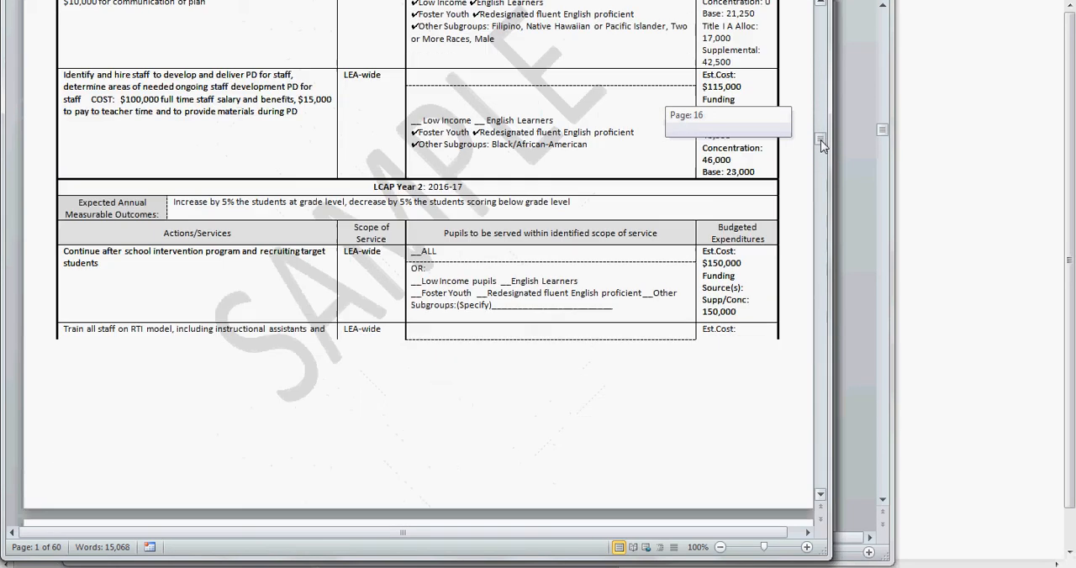
pyautogui.scroll(-3)
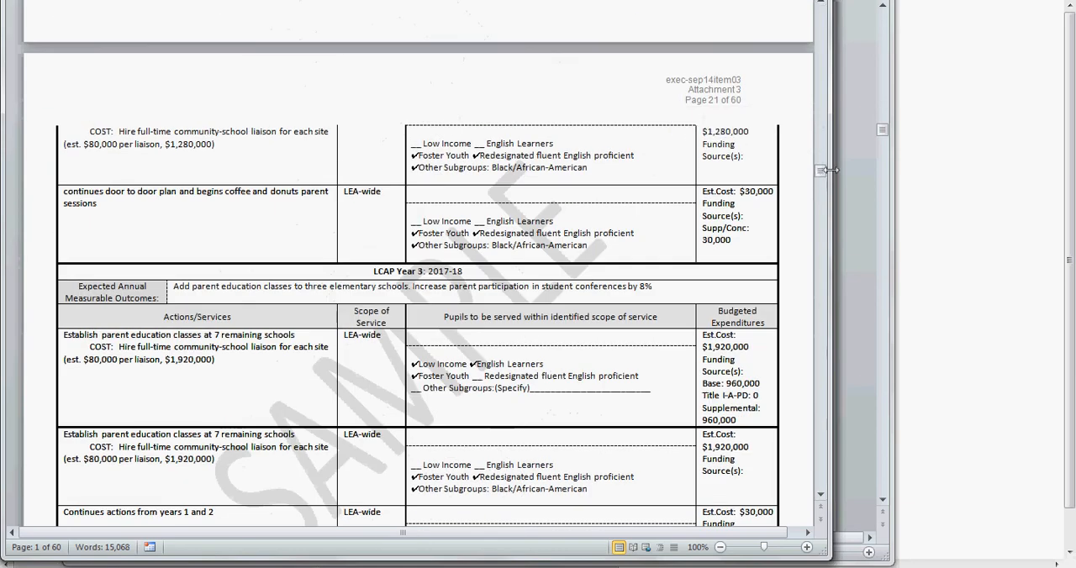